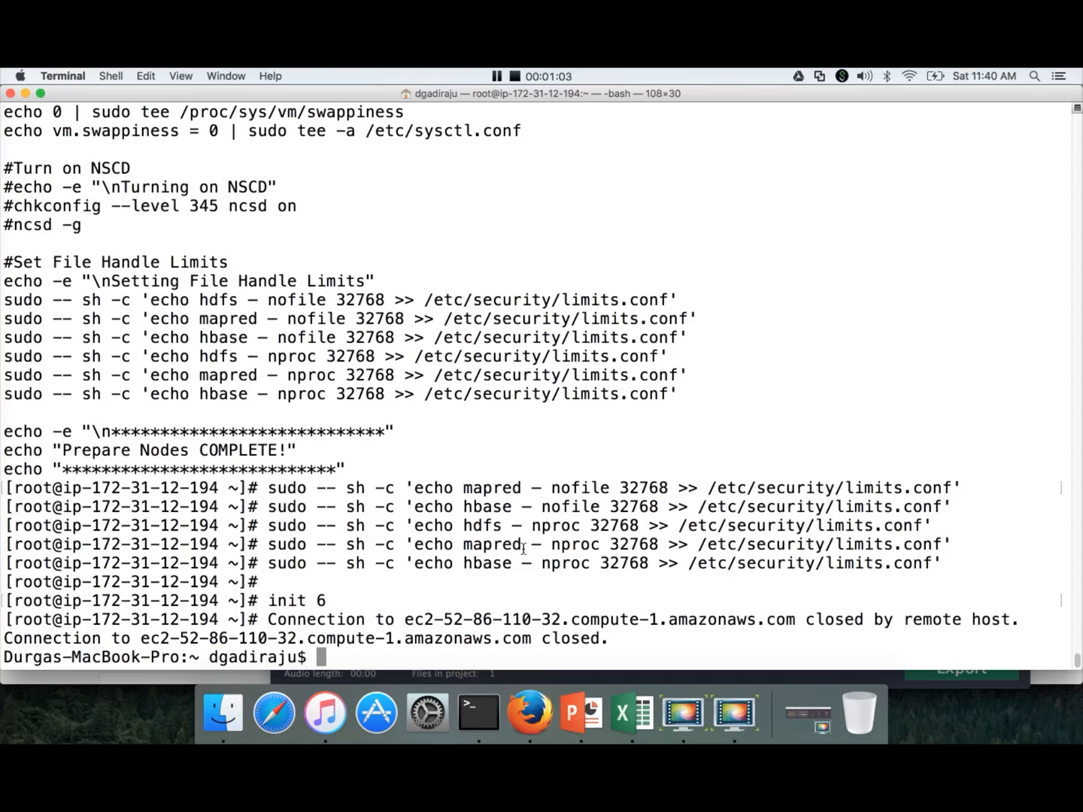
SSH as root into ec2-52-86-110-32.compute-1.amazonaws.com using the cdh54.pem key
type("ssh -i ~/.ec2/cdh54.pem root@ec2-52-86-110-32.compute-1.amazonaws.com")
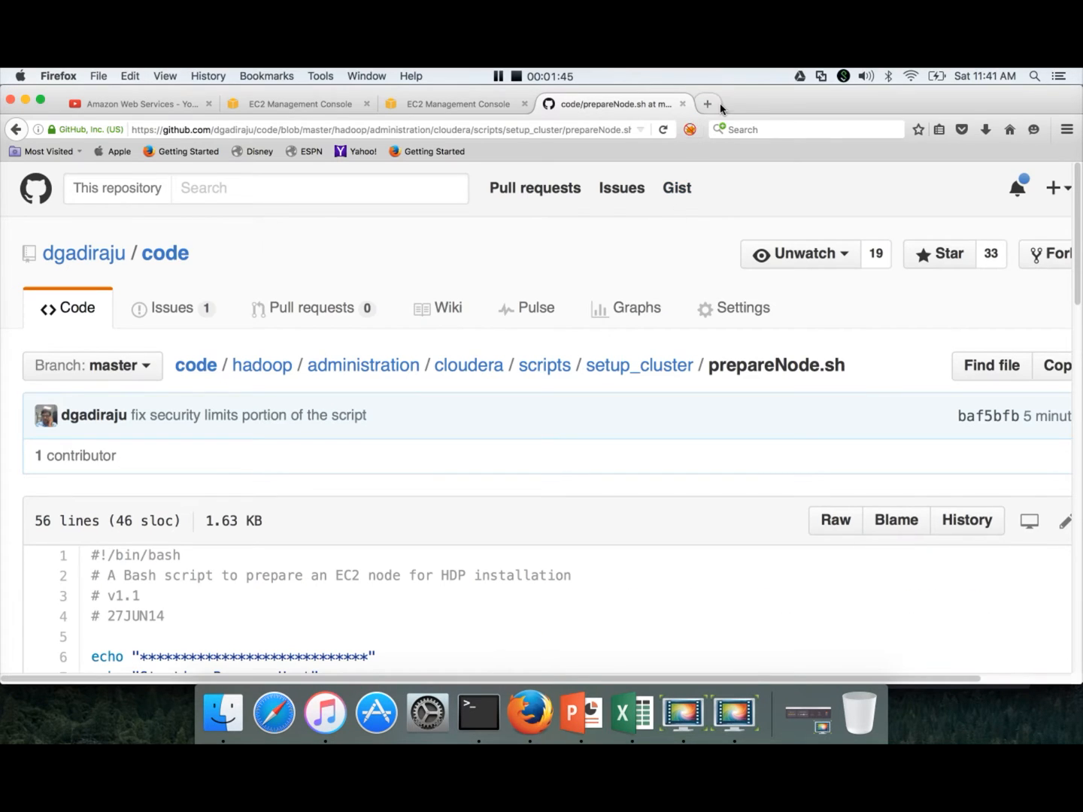
Start a new Firefox tab for the Cloudera archive address
left_click(705, 104)
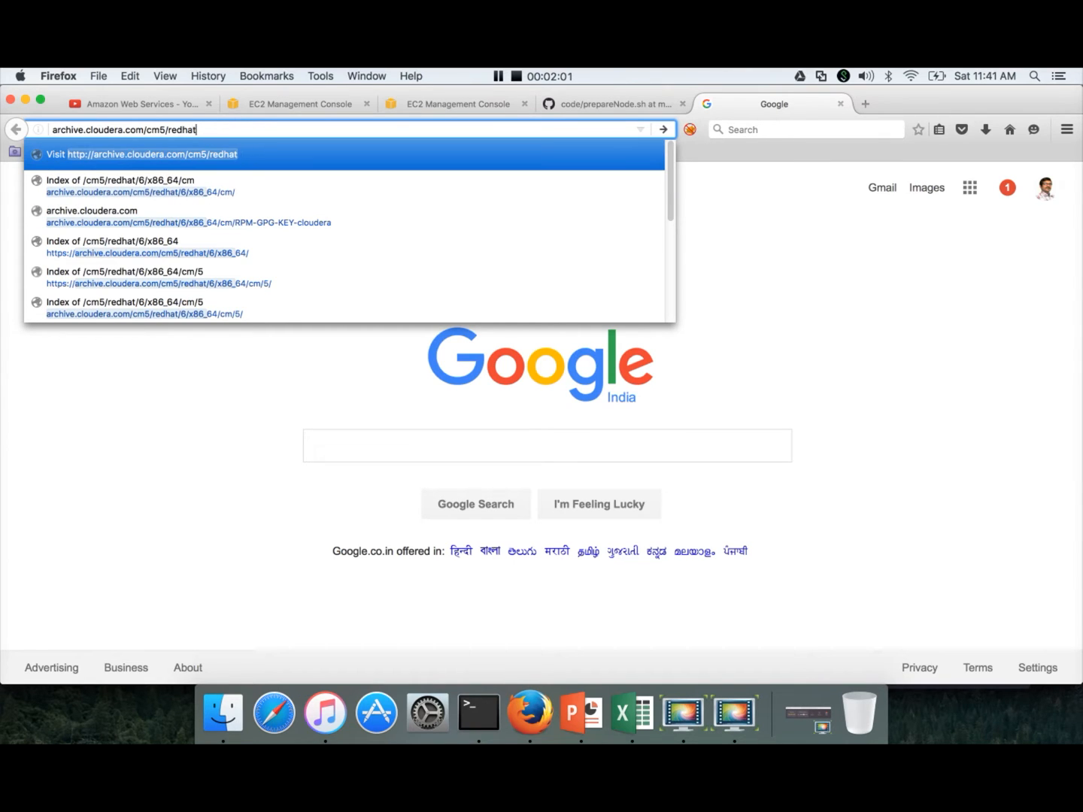
Load archive.cloudera.com/cm5 and browse into installer/latest/
key("Backspace")
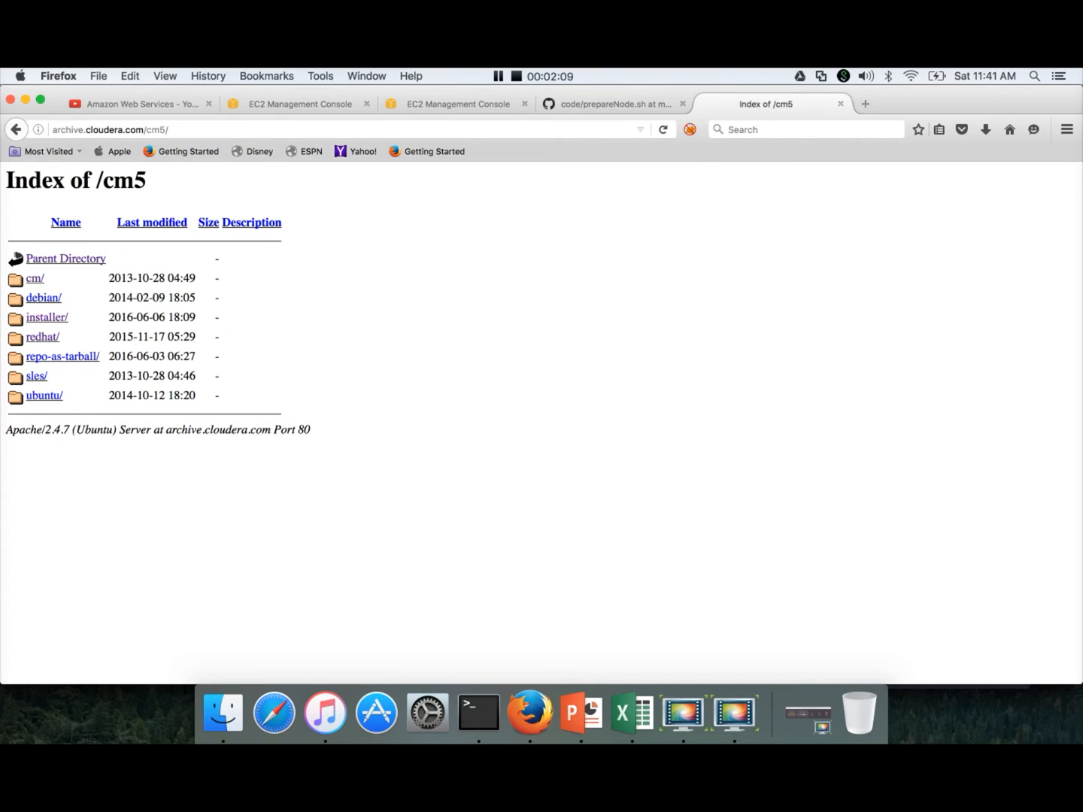
mouse_move(54, 311)
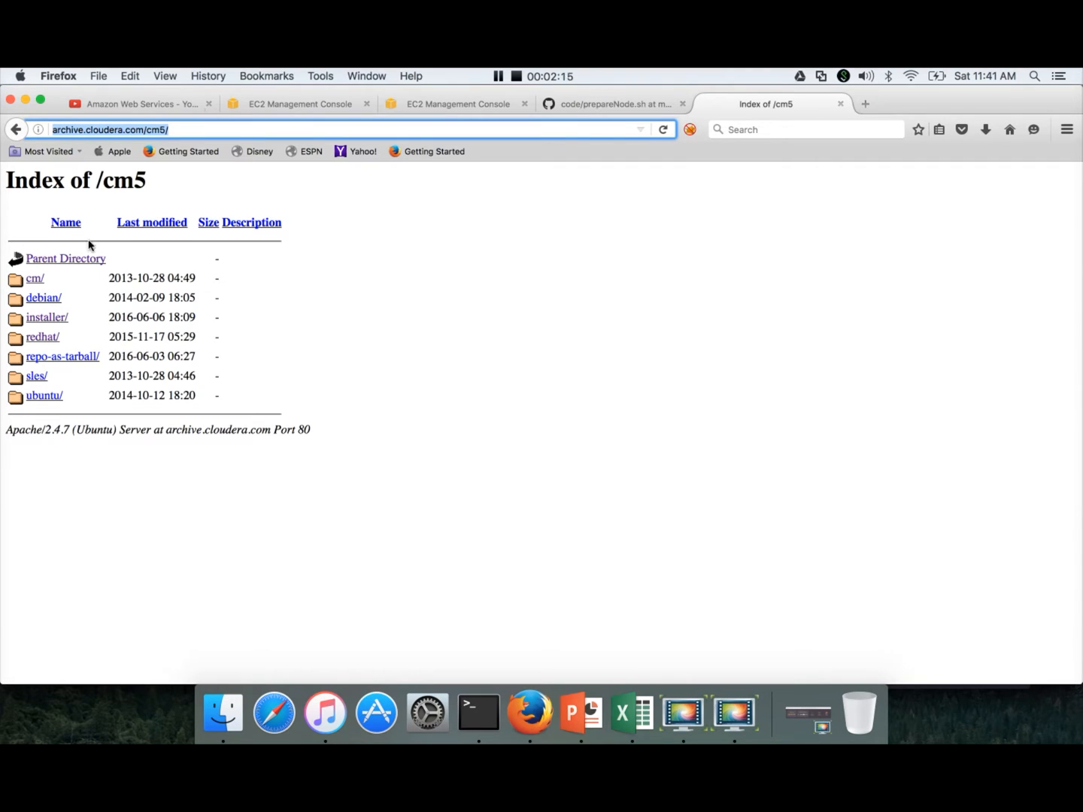
left_click(46, 316)
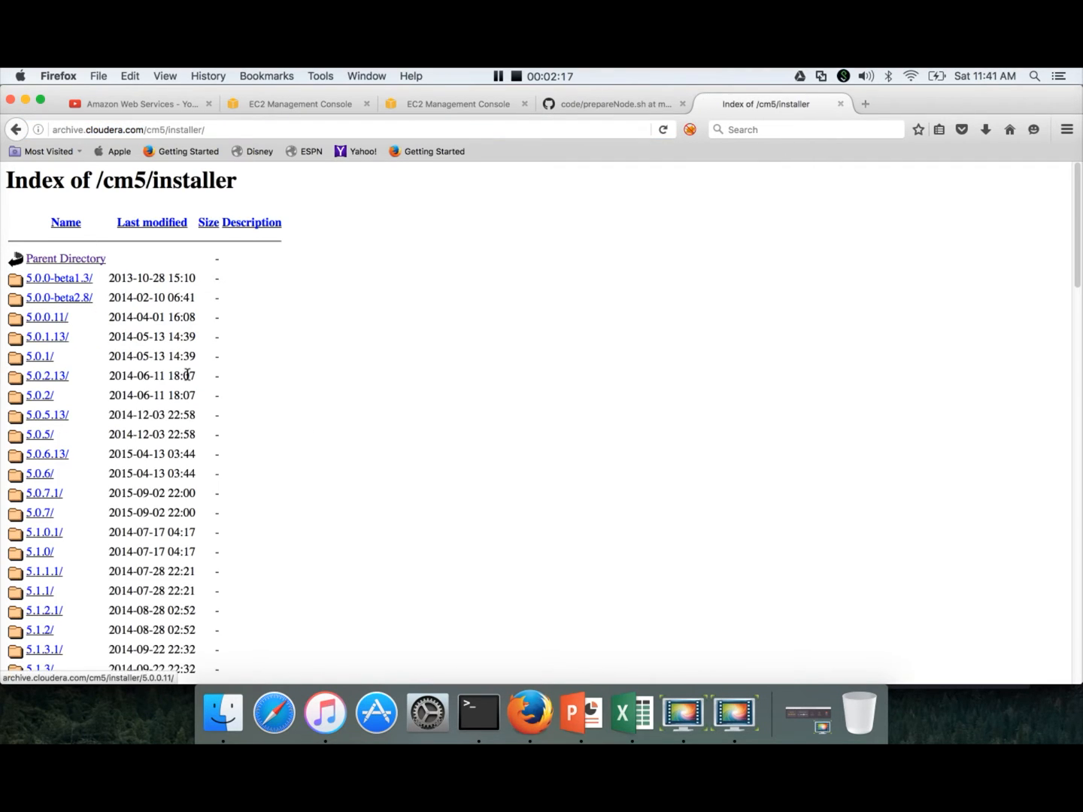
scroll("down", 3)
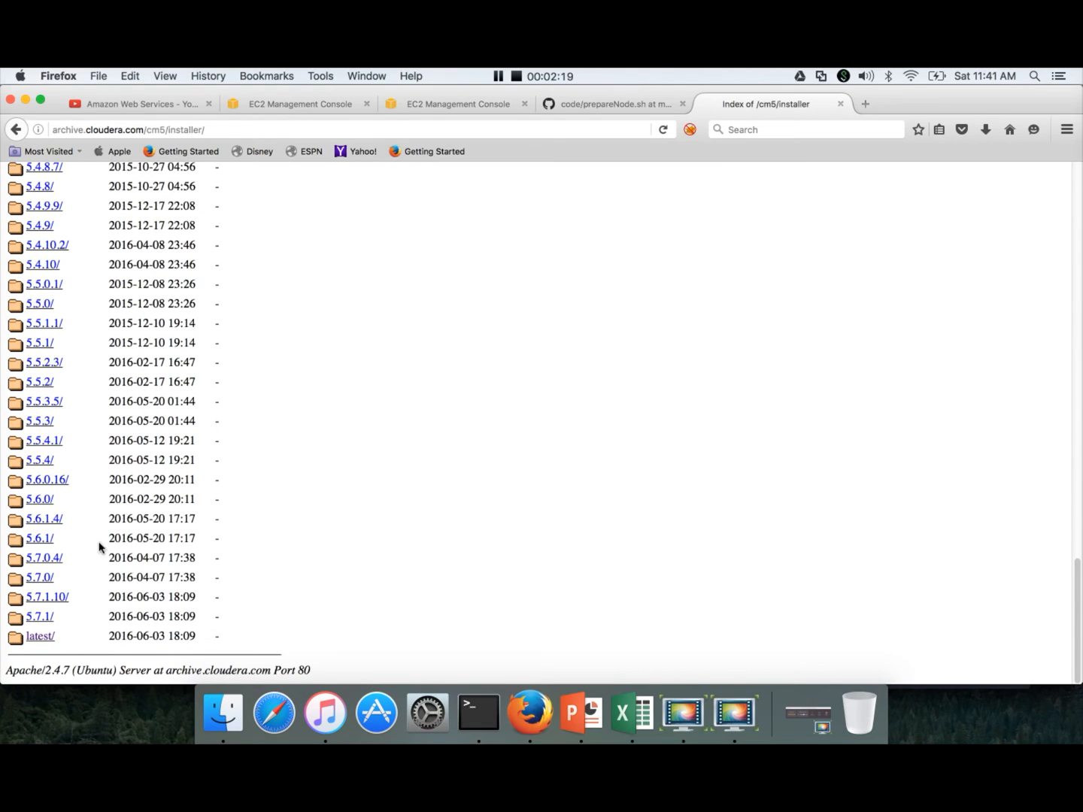
left_click(39, 635)
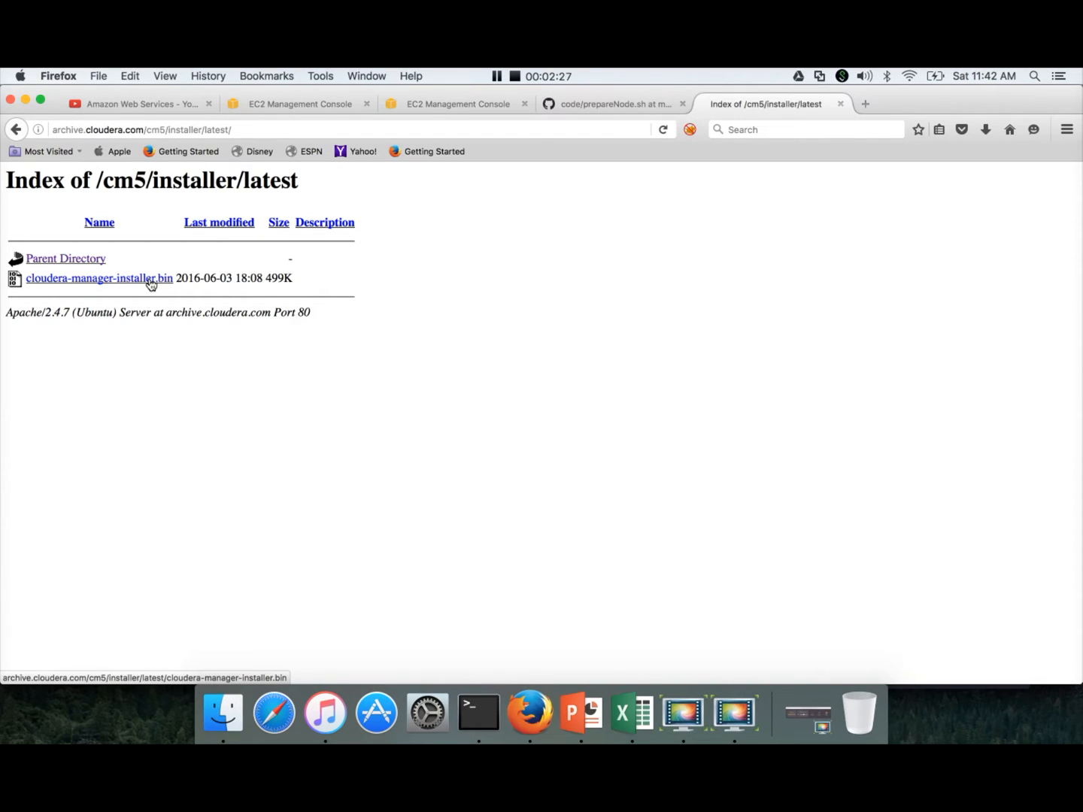
Inspect the cloudera-manager-installer.bin link and launch TextEdit via Spotlight
right_click(100, 278)
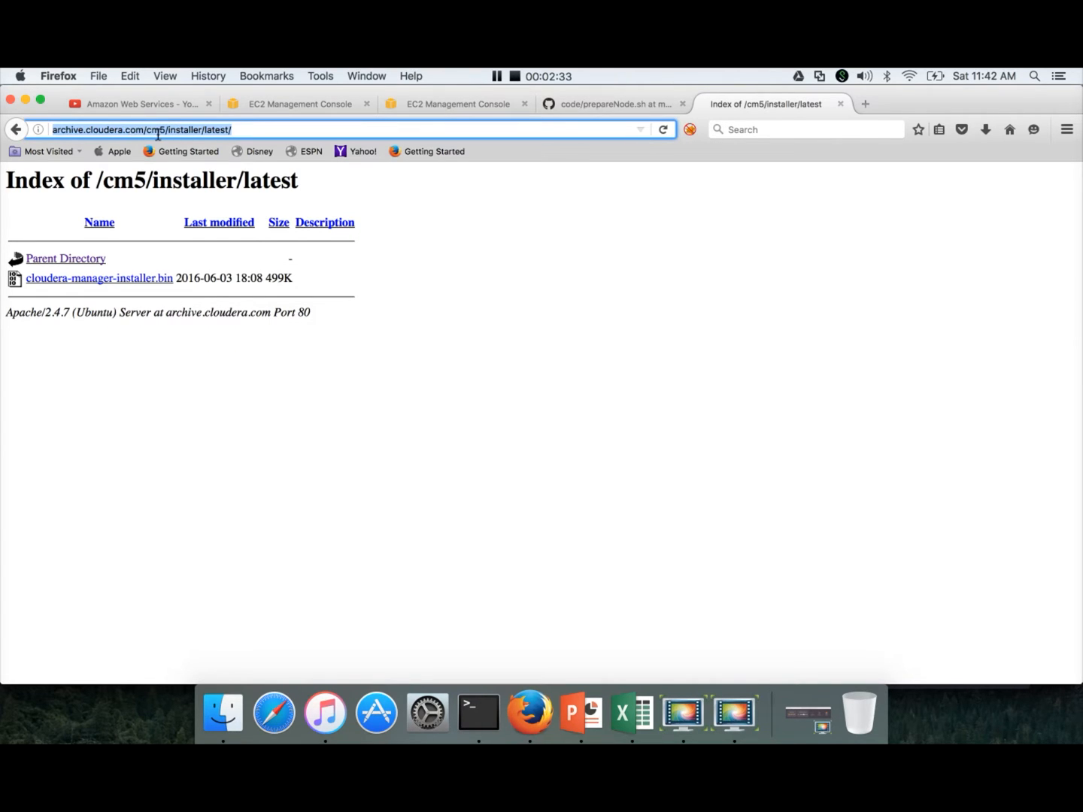
mouse_move(220, 144)
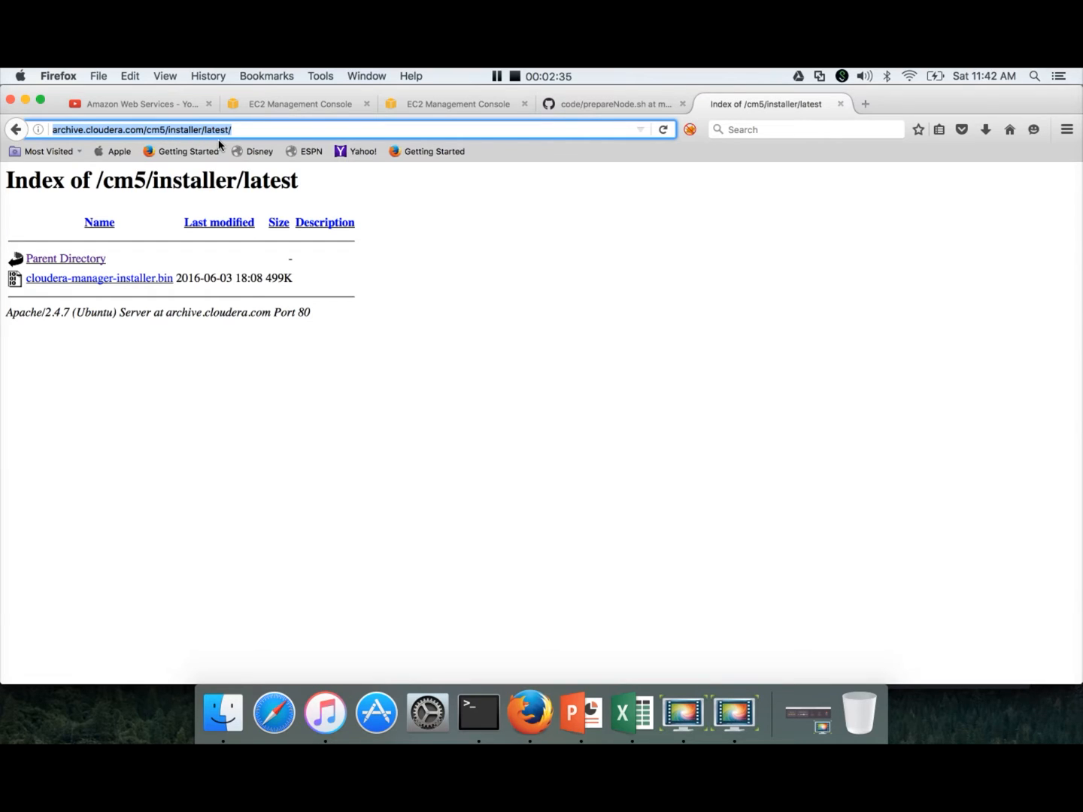
mouse_move(252, 151)
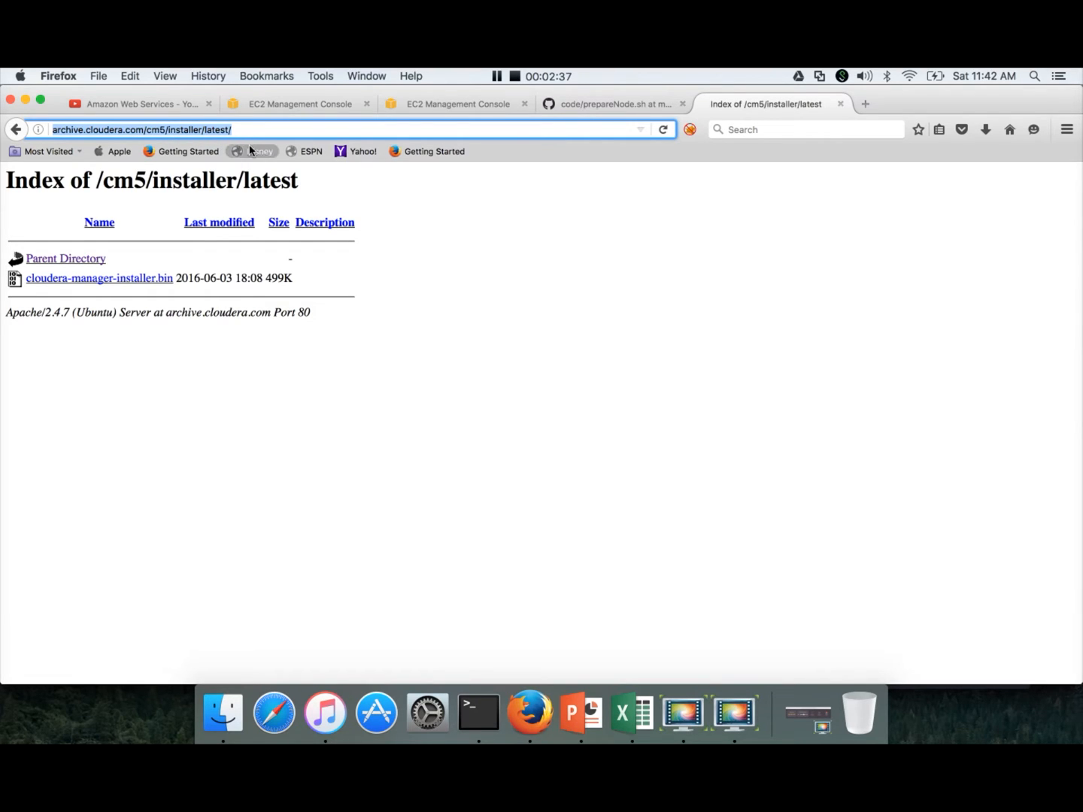
mouse_move(305, 263)
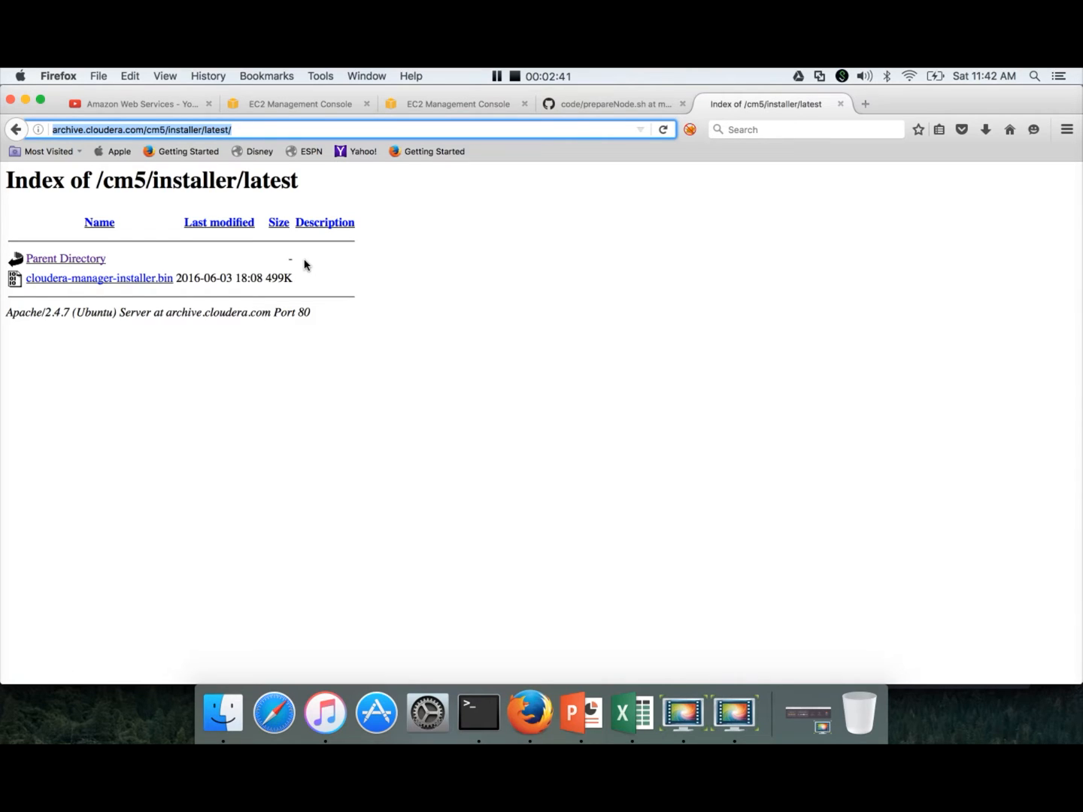
mouse_move(1017, 80)
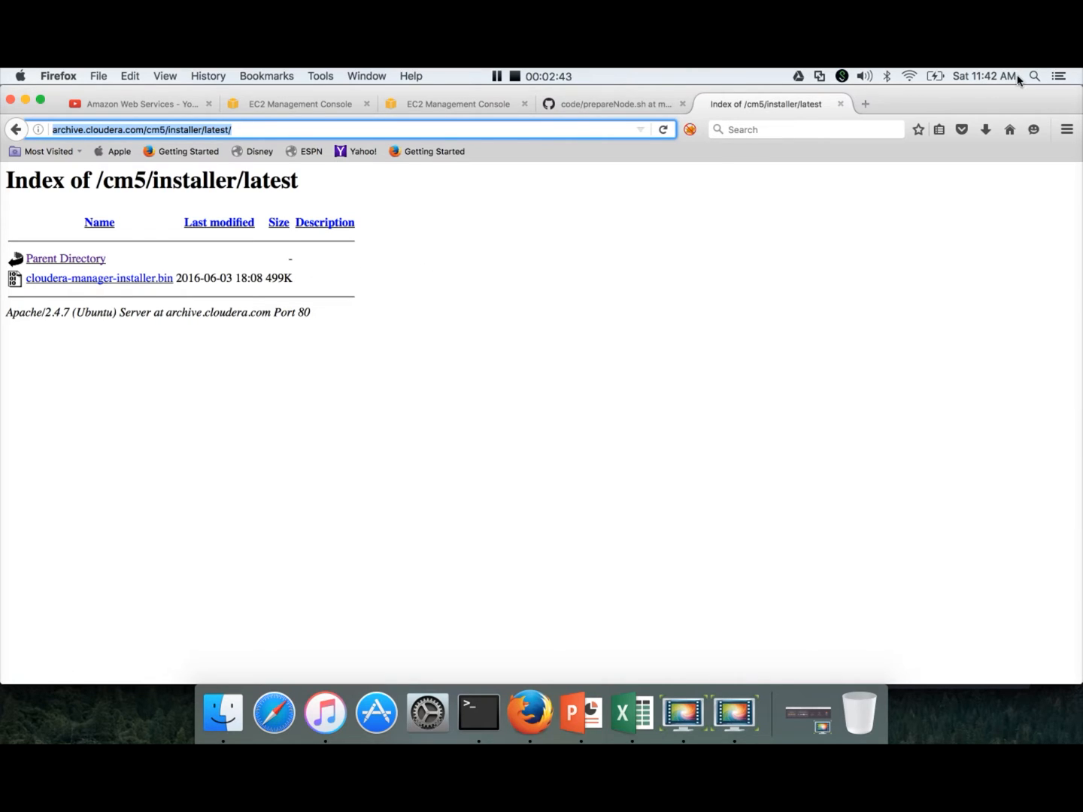
left_click(1034, 76)
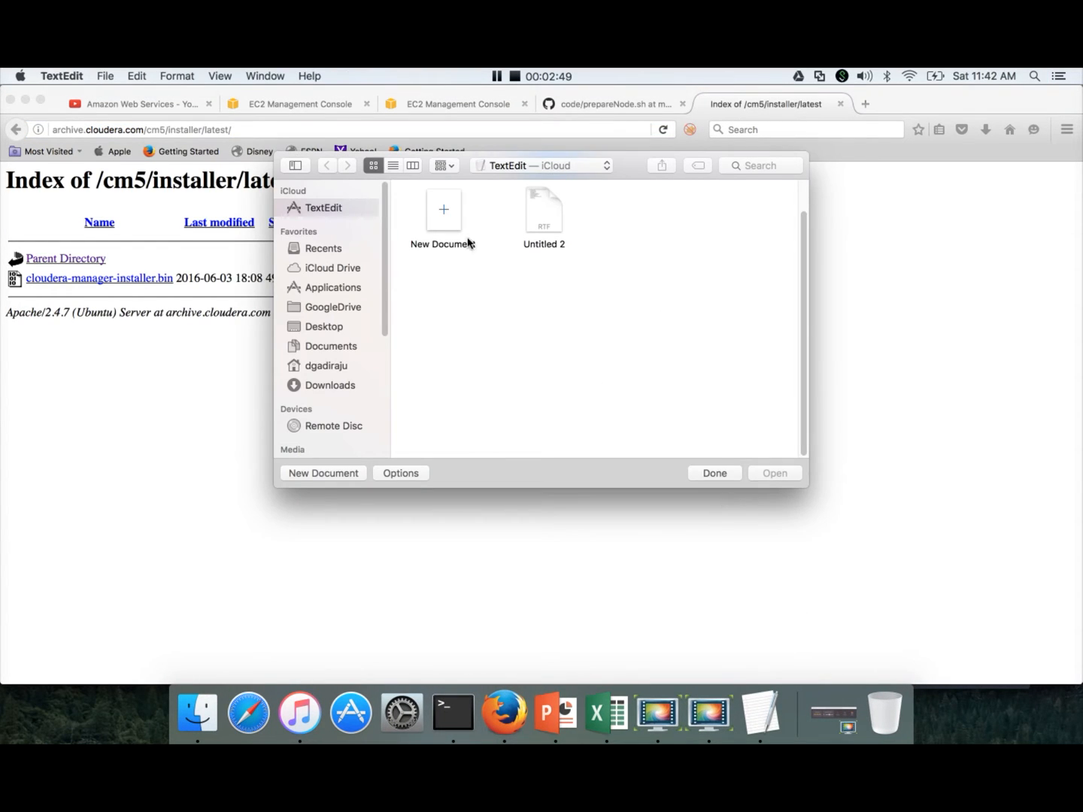
left_click(322, 473)
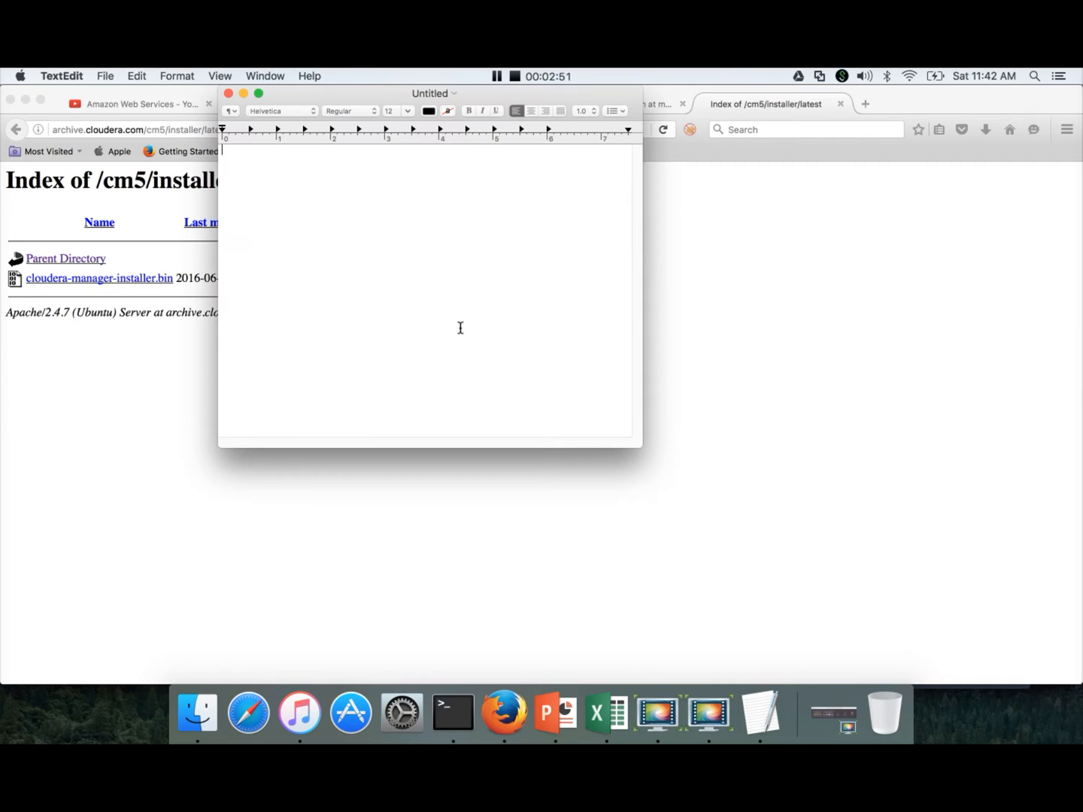
type("http://archive.cloudera.com/cm5/installer/latest/")
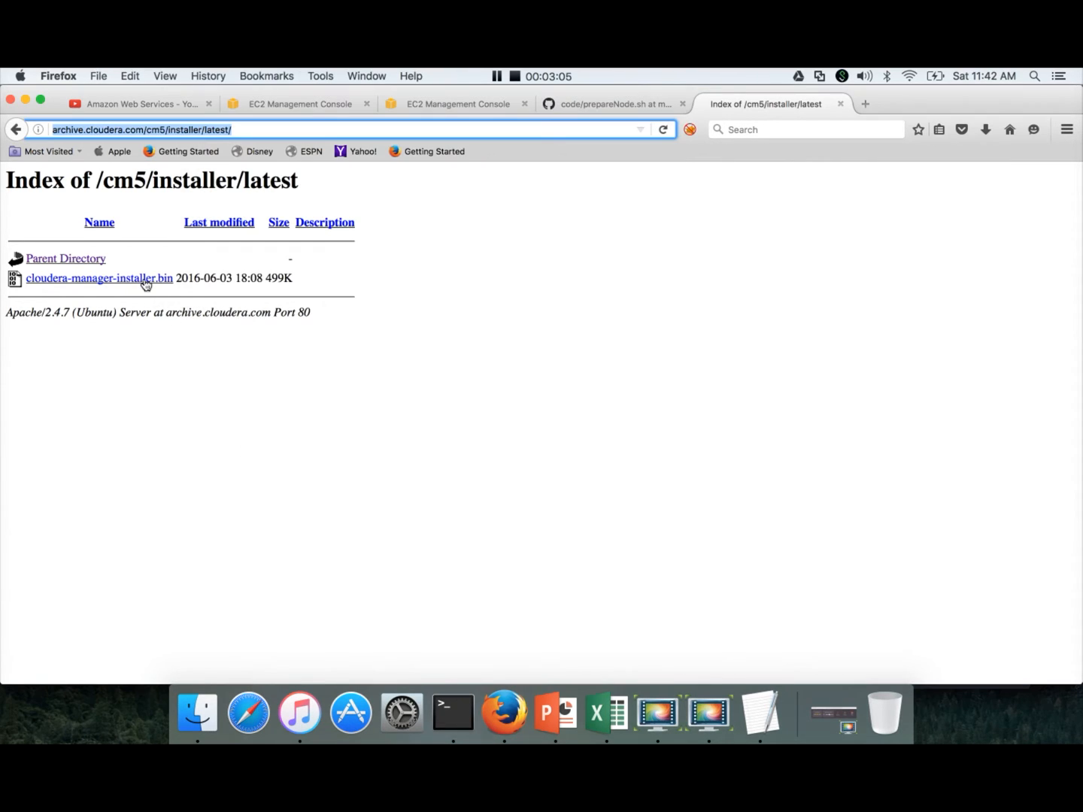
Copy the link location of cloudera-manager-installer.bin in Firefox
right_click(100, 278)
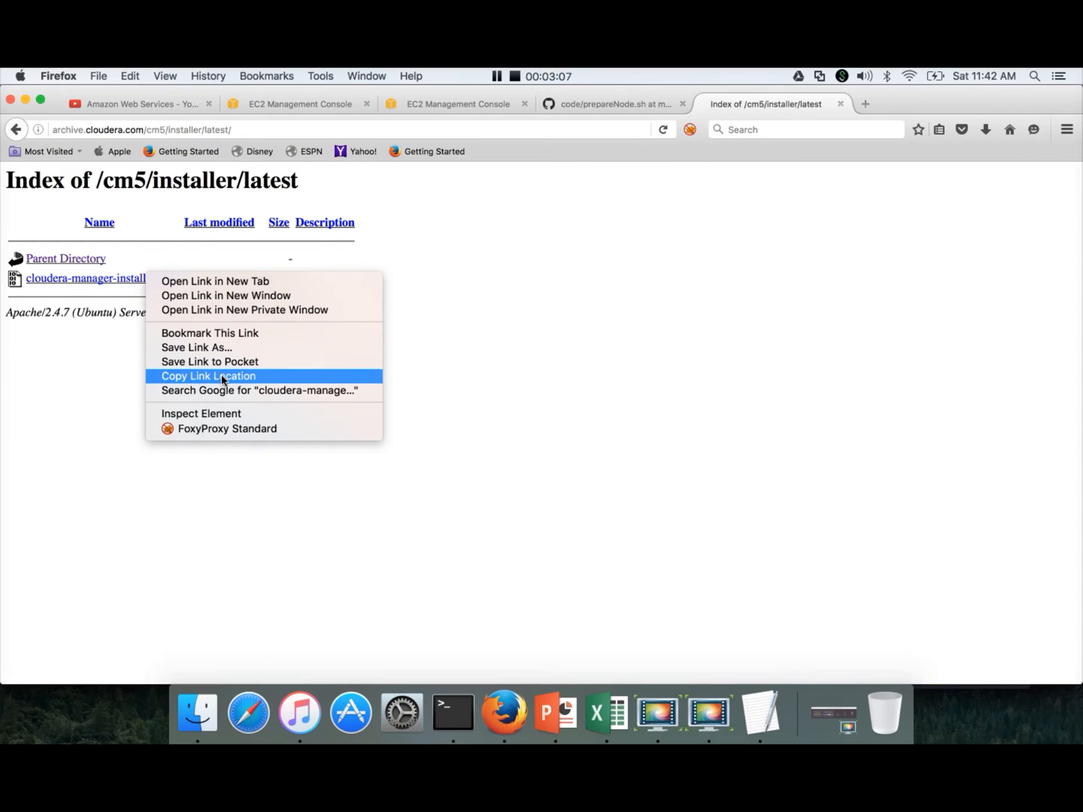
left_click(452, 712)
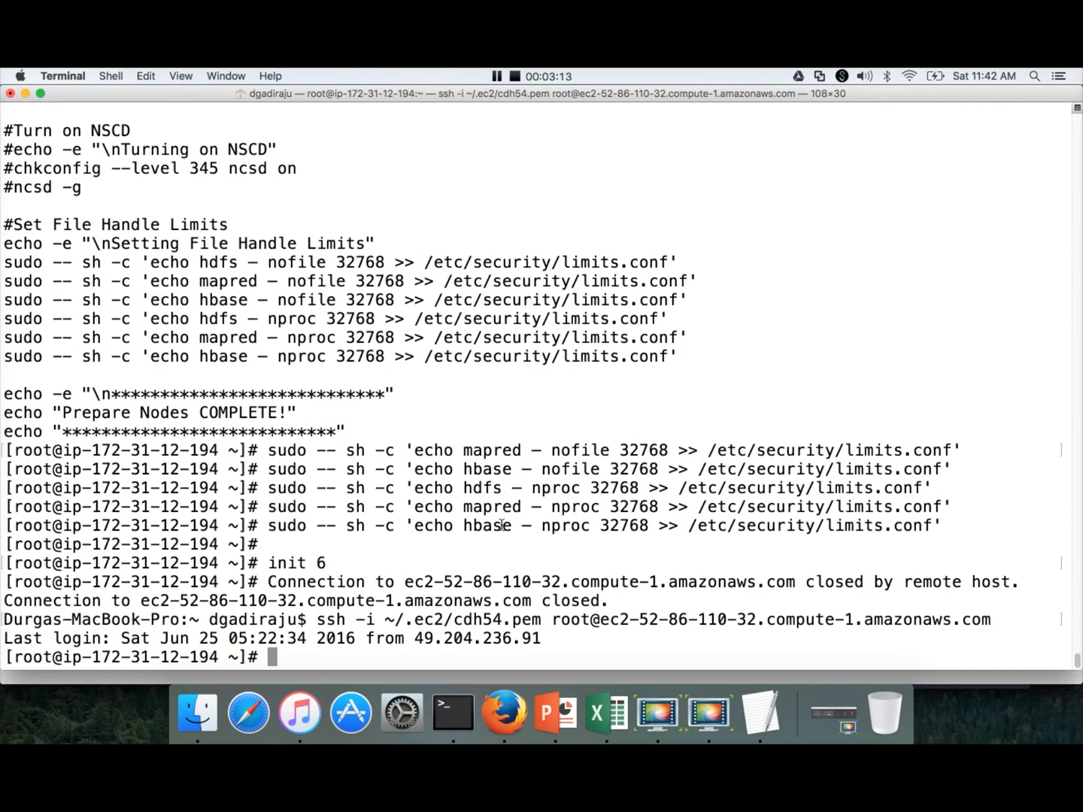
Attempt wget of cloudera-manager-installer.bin on the node; wget is missing
type("w")
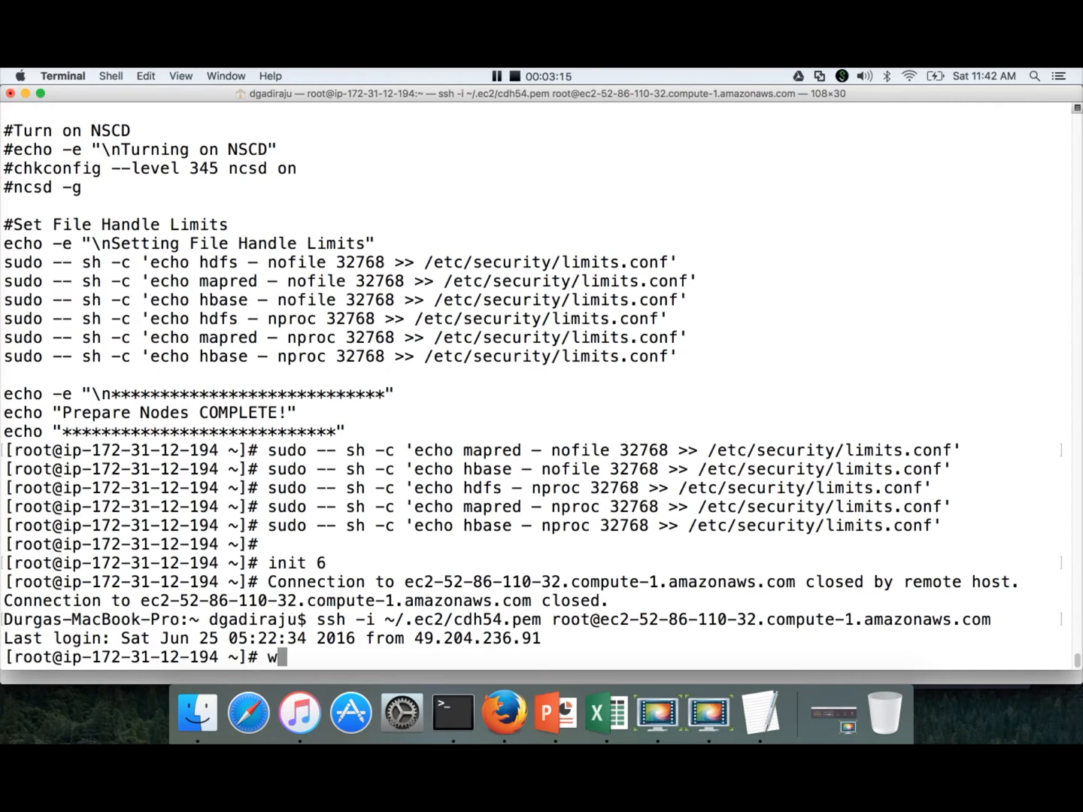
type("get http://archive.cloudera.com/cm5/installer/latest/cloudera-manager-installer.bin")
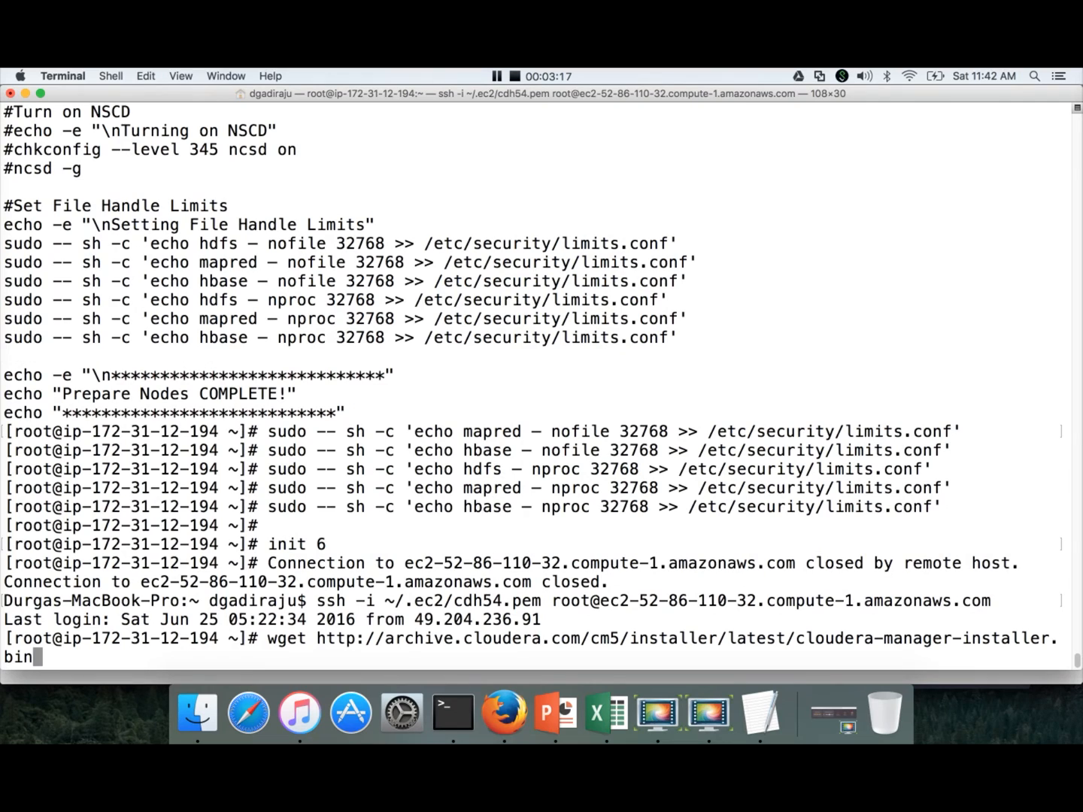
key("Return")
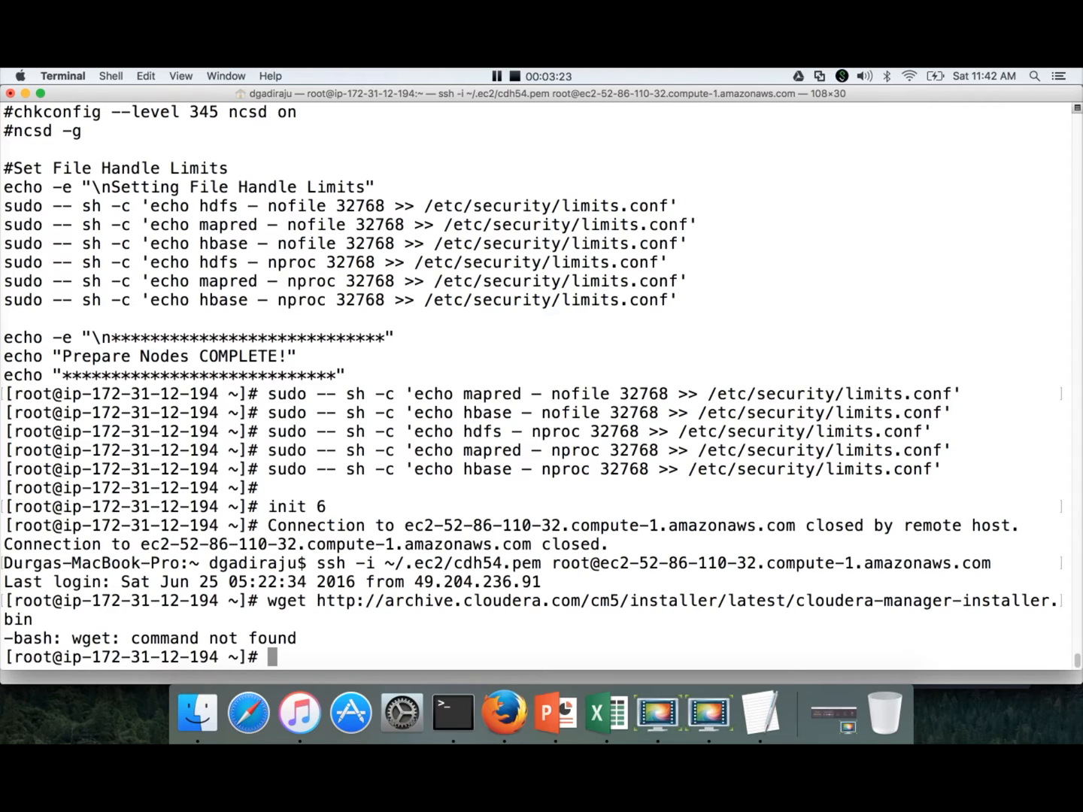
Compose the command yum -y install wget telnet
type("y")
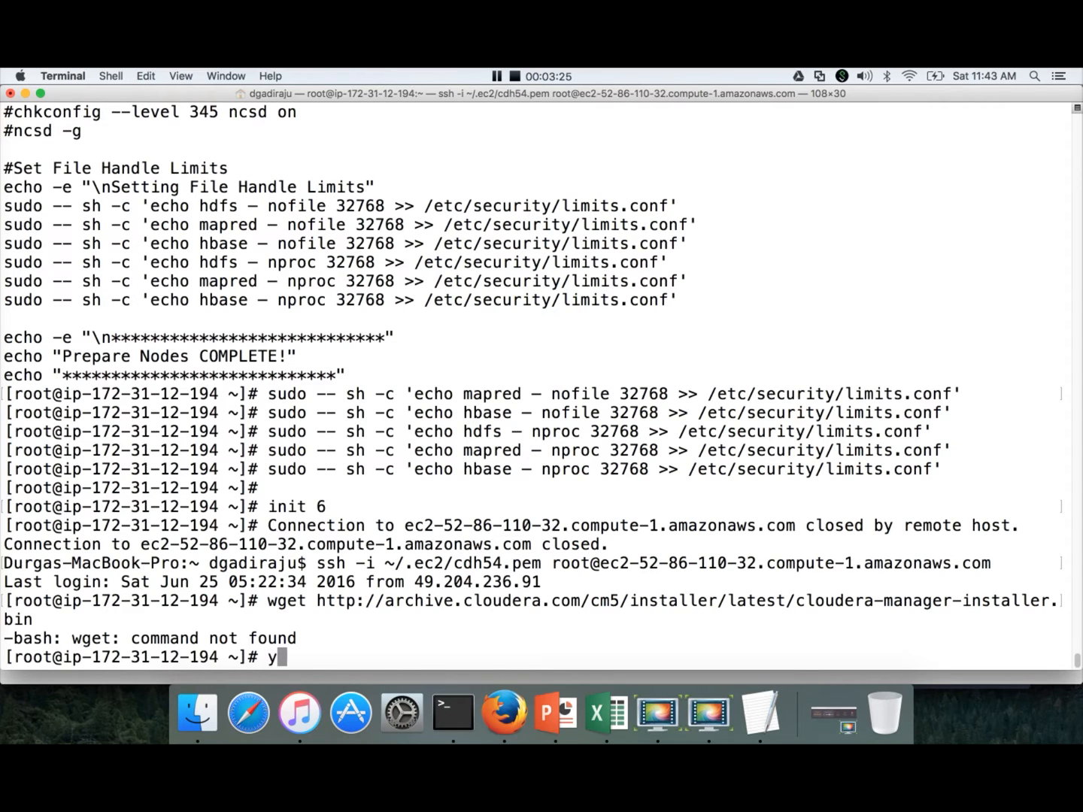
type("um")
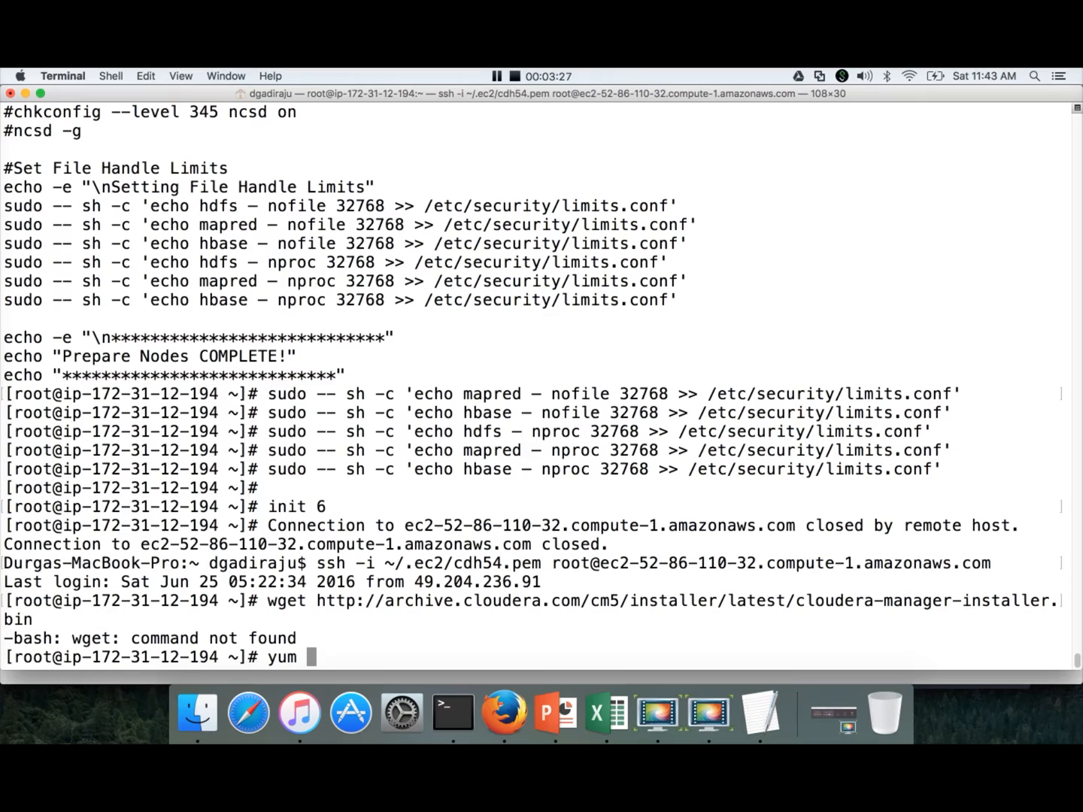
type("-y")
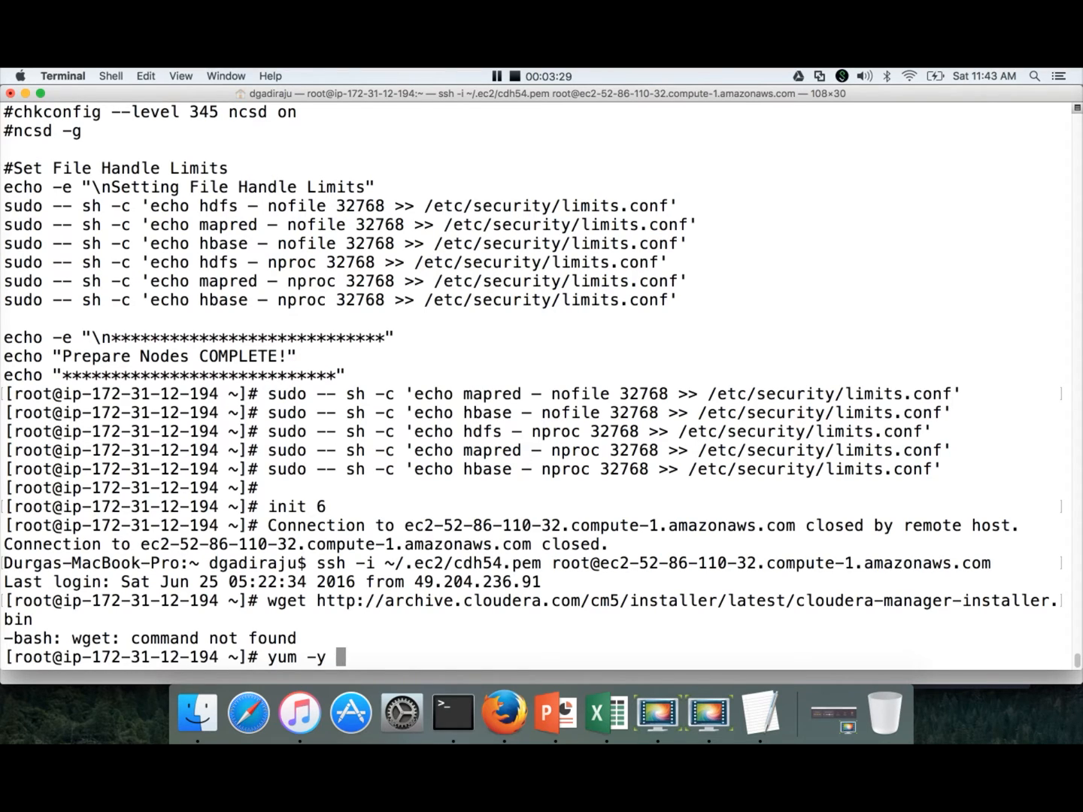
type("install wget")
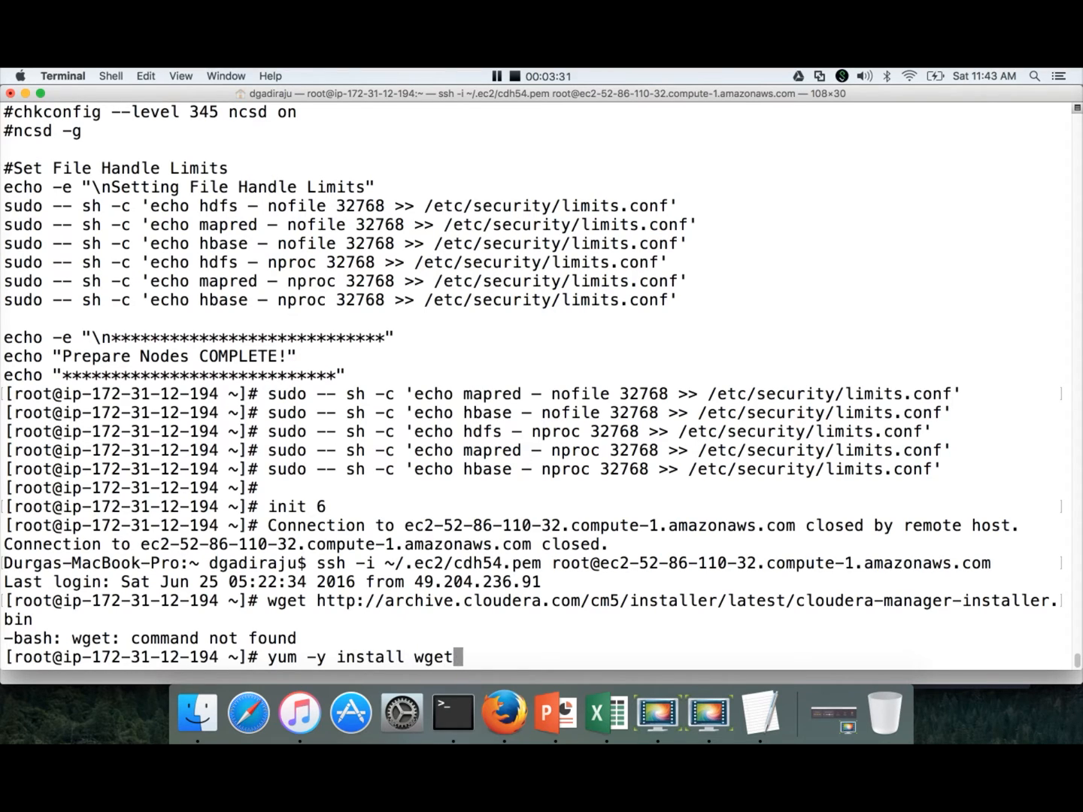
type("telnet")
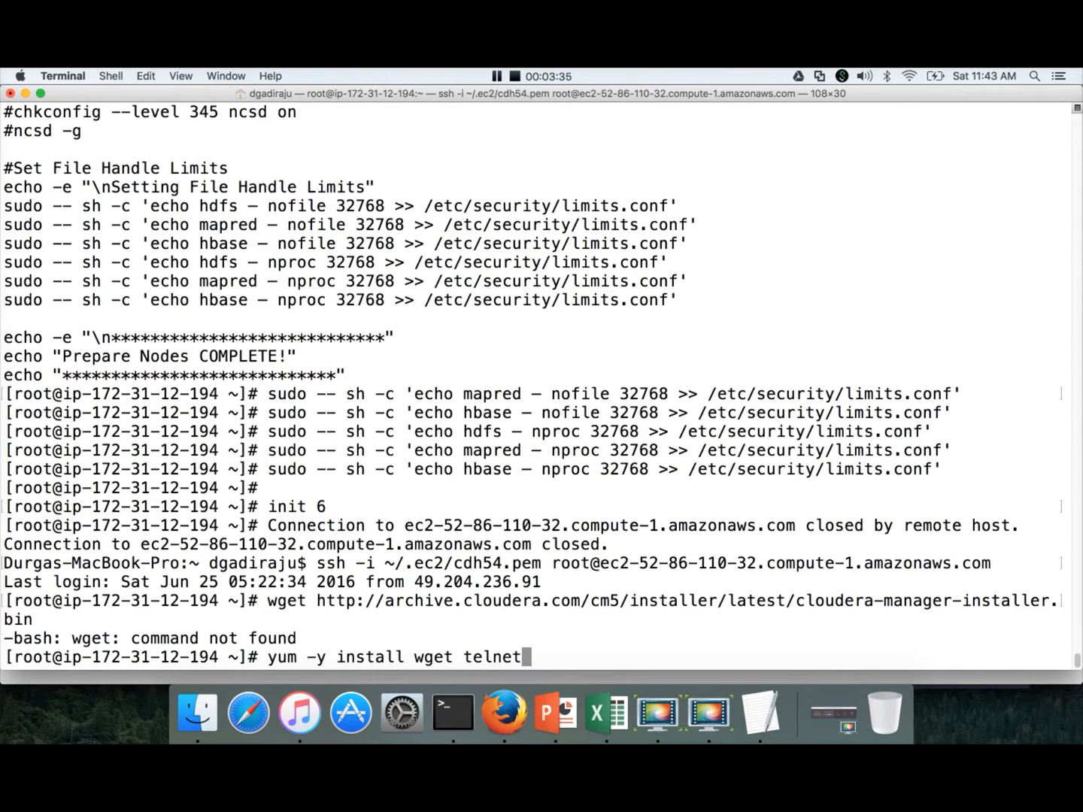
Install wget and telnet, download cloudera-manager-installer.bin with wget, and list it with ls -ltr
key("Return")
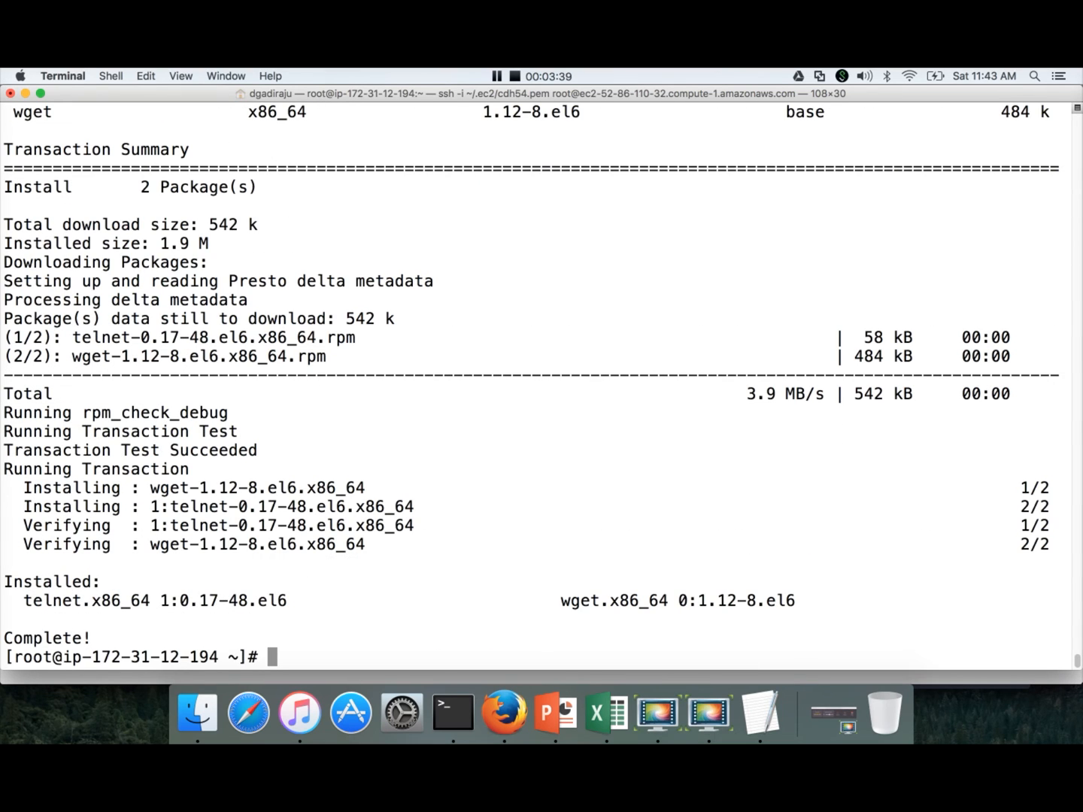
type("wget http://archive.cloudera.com/cm5/installer/latest/cloudera-manager-installer.bin")
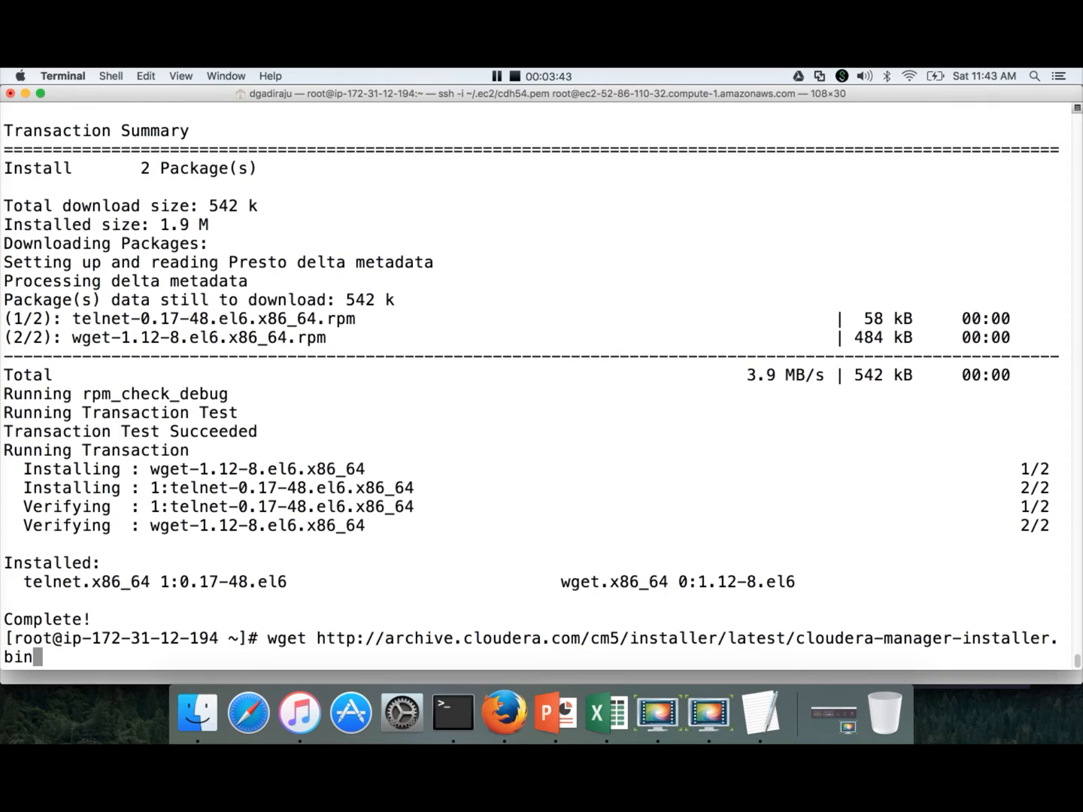
key("Return")
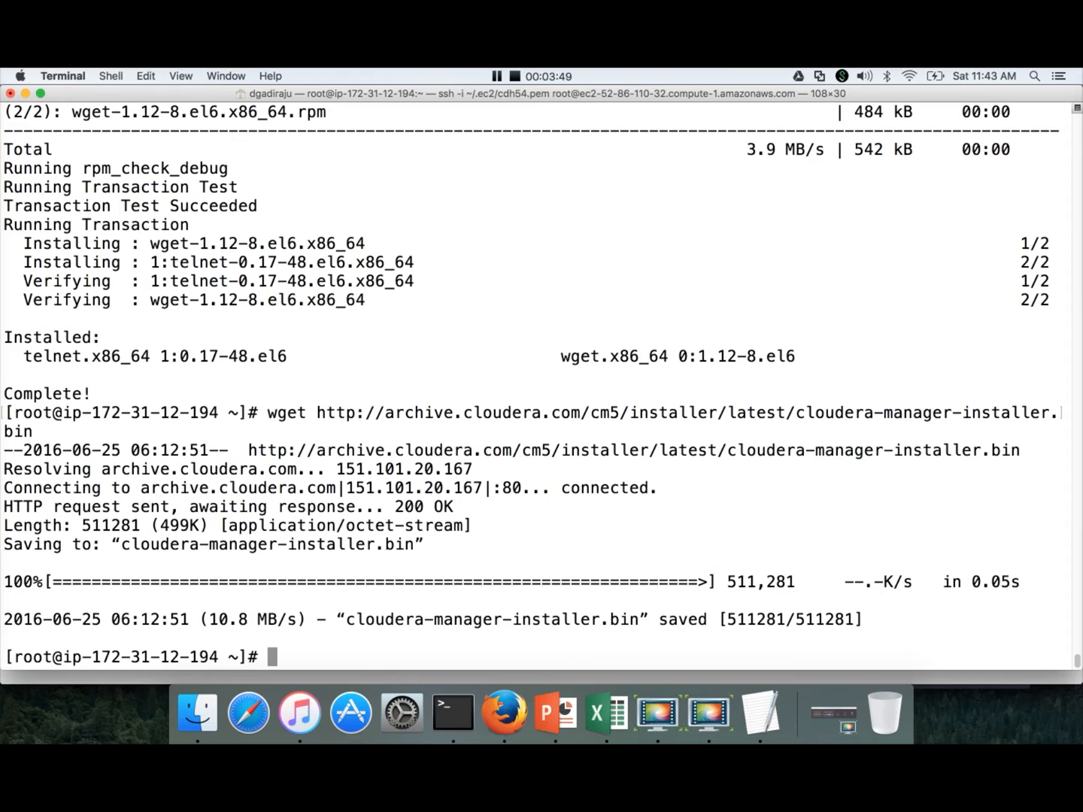
type("ls -ltr")
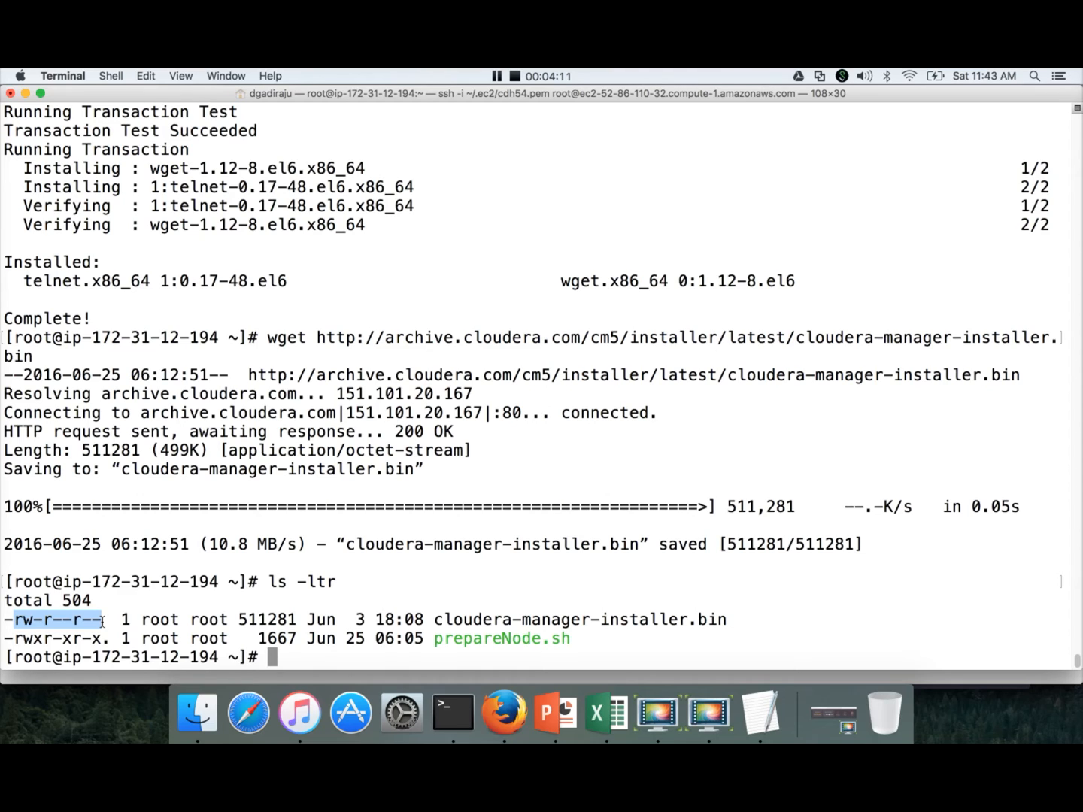
chmod 744 cloudera-manager-installer.bin and highlight its new rwxr--r-- permissions
type("chmod 744 cloudera-manager-installer.bin")
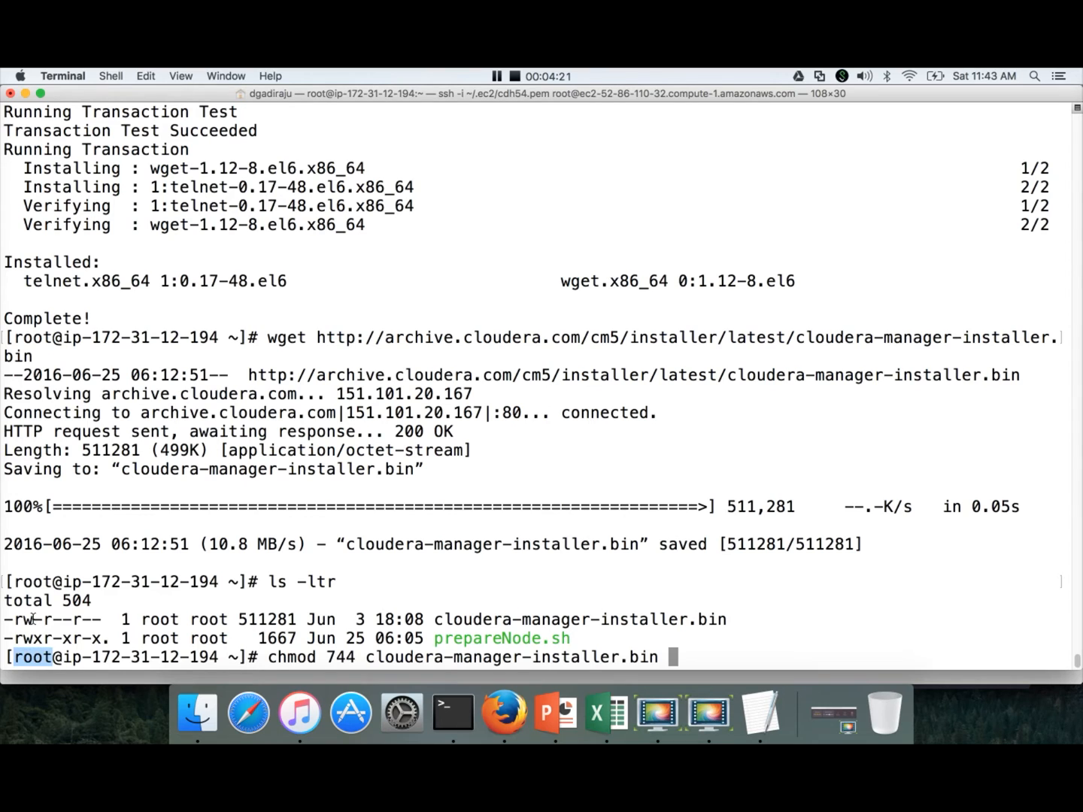
key("Return")
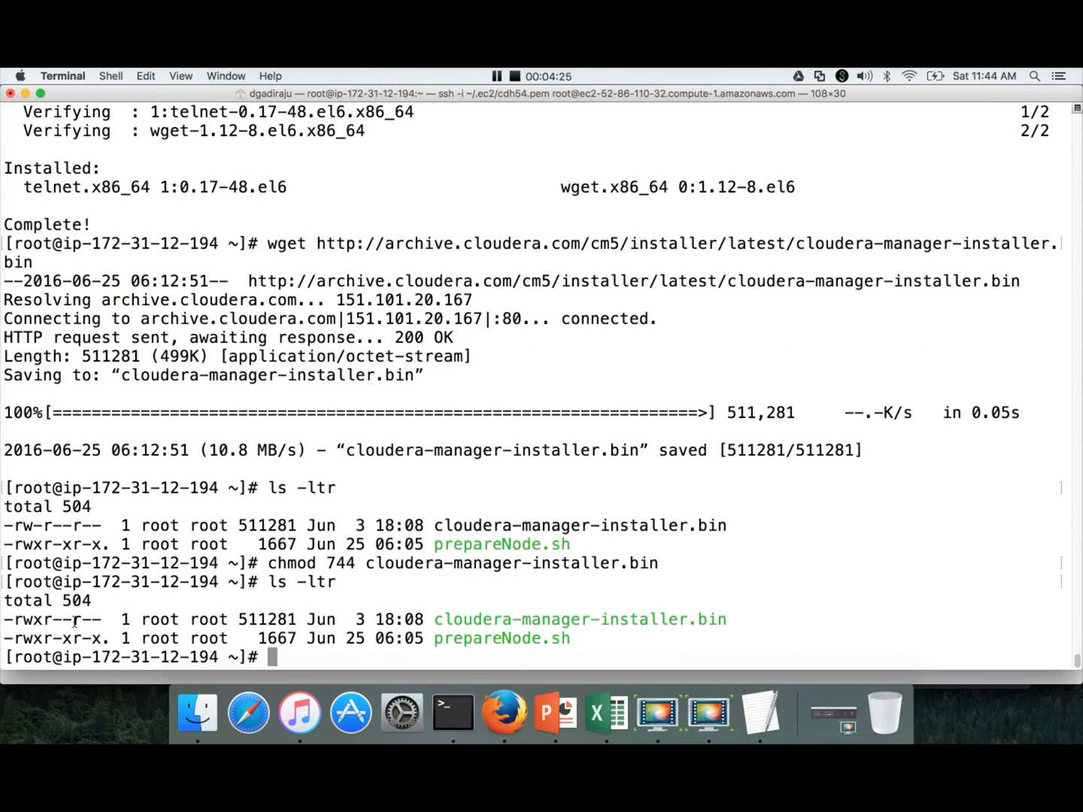
double_click(159, 619)
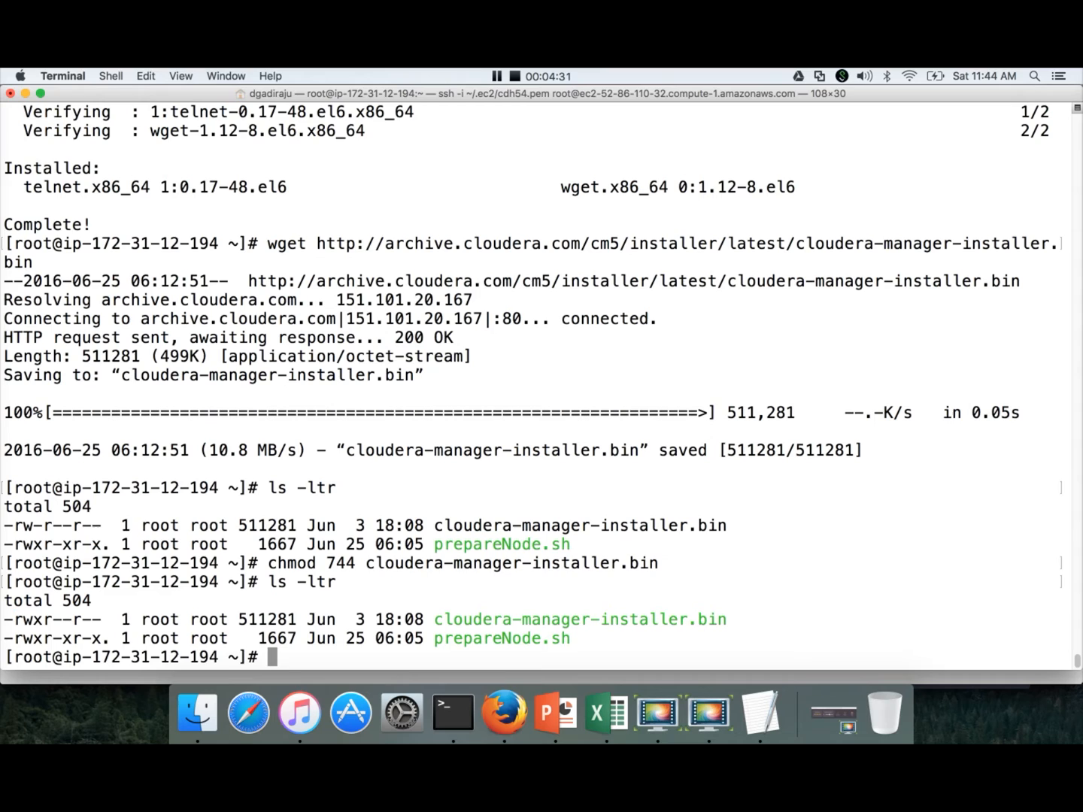
Run ./cloudera-manager-installer.bin on the node
type("./")
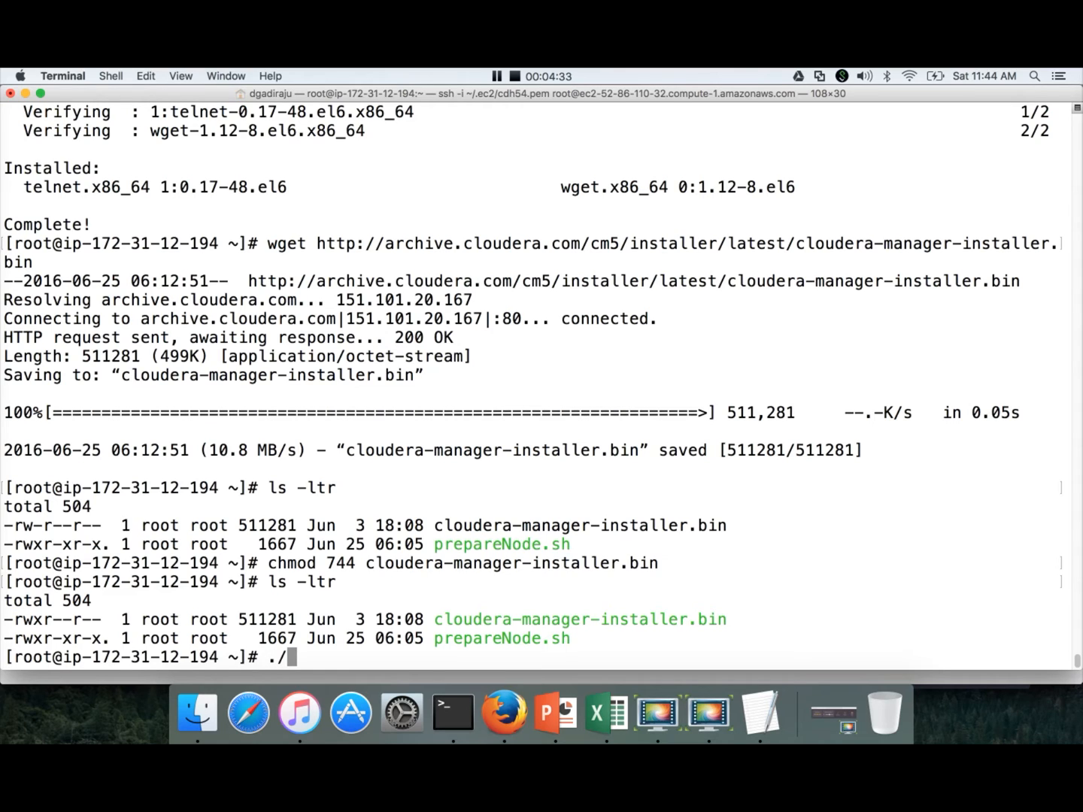
type("cloudera-manager-installer.bin")
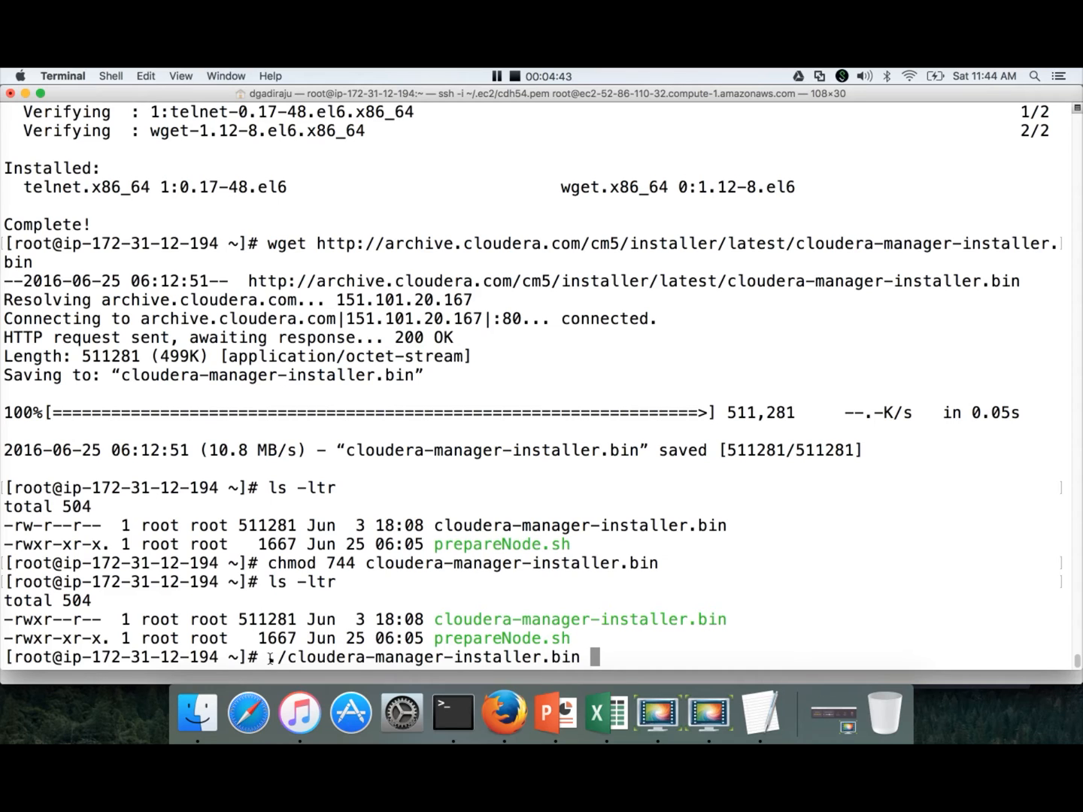
key("Return")
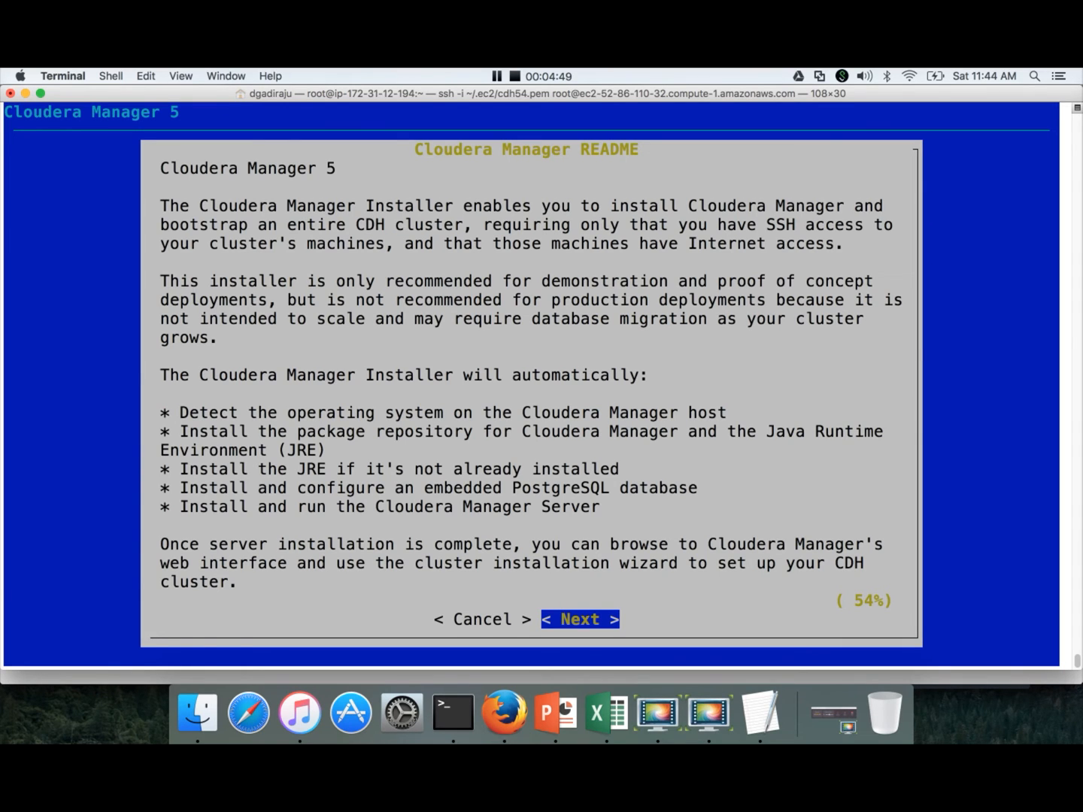
Accept the README and Cloudera Express License screens so package installation begins
left_click(580, 619)
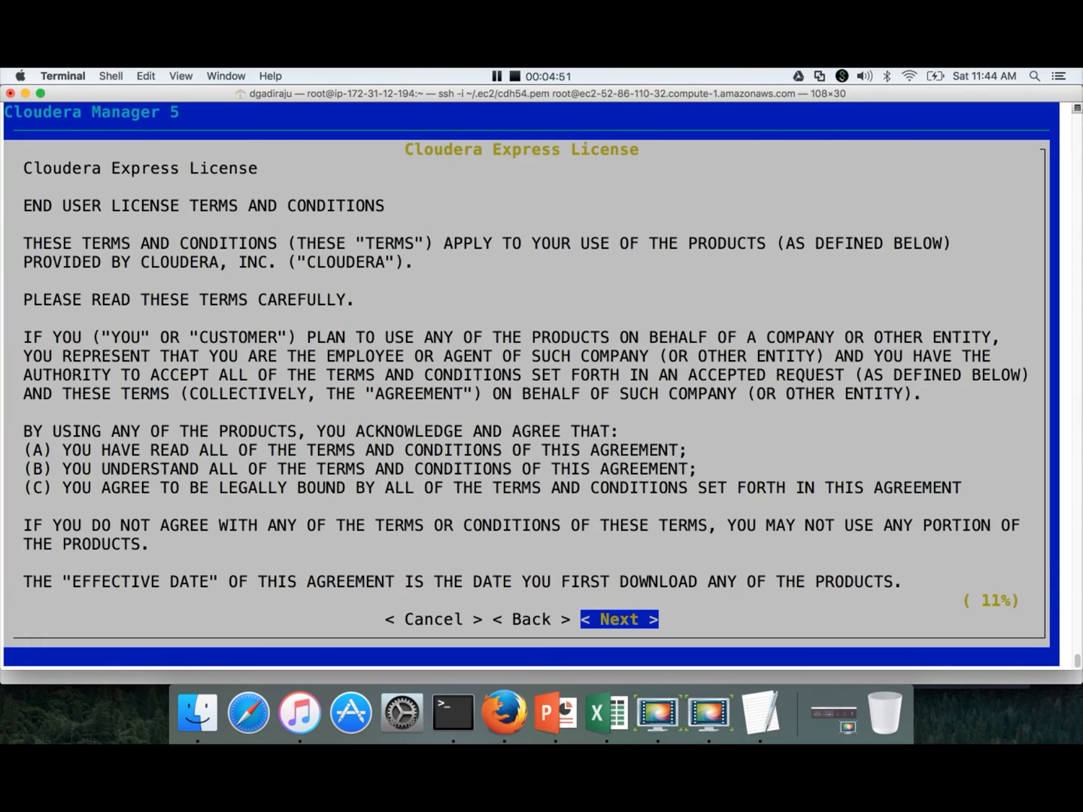
left_click(618, 619)
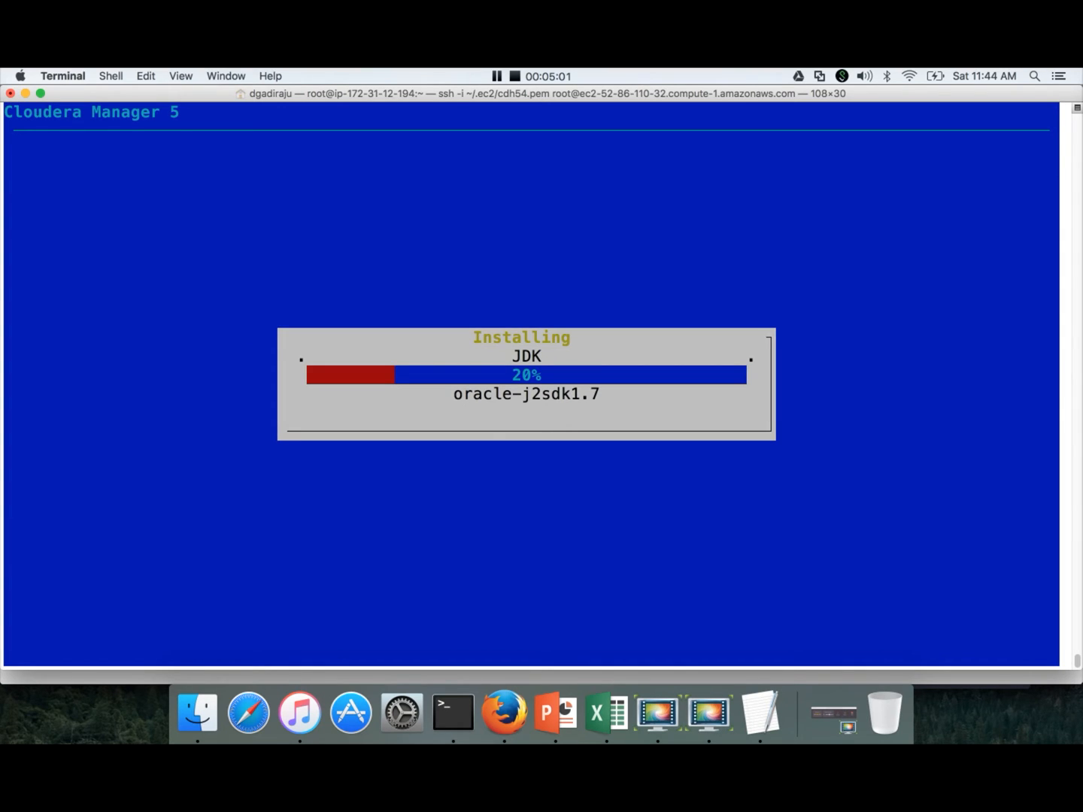
mouse_move(297, 553)
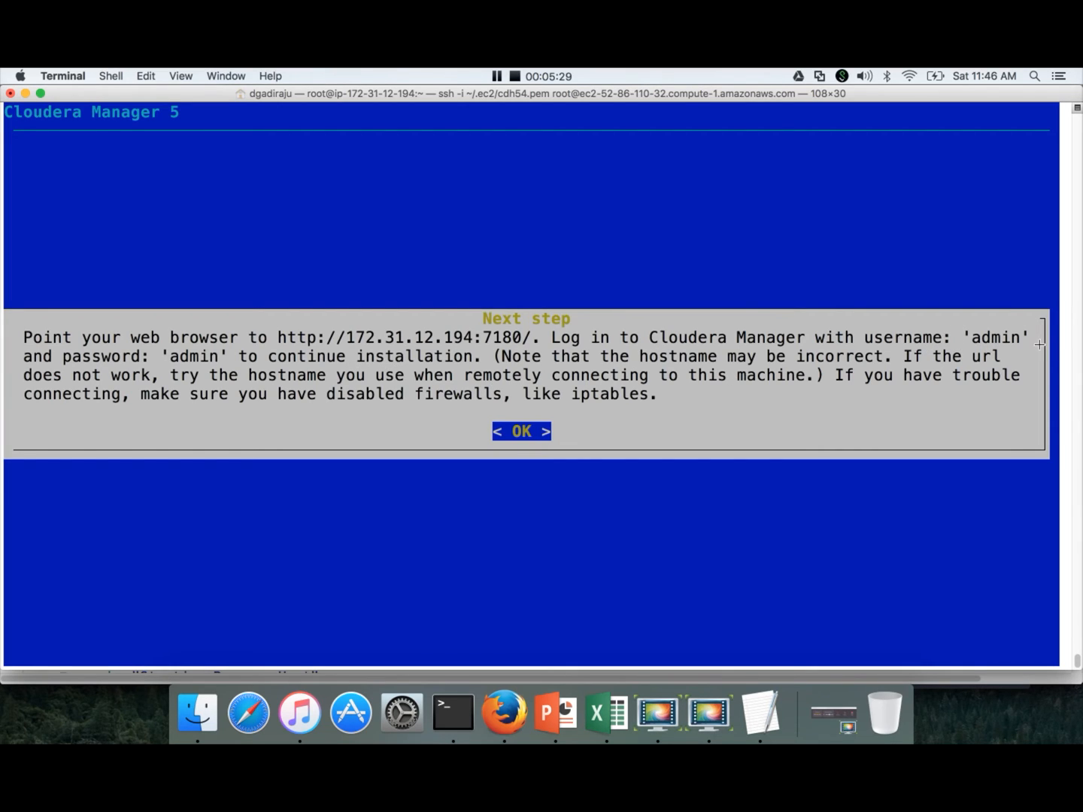
mouse_move(163, 354)
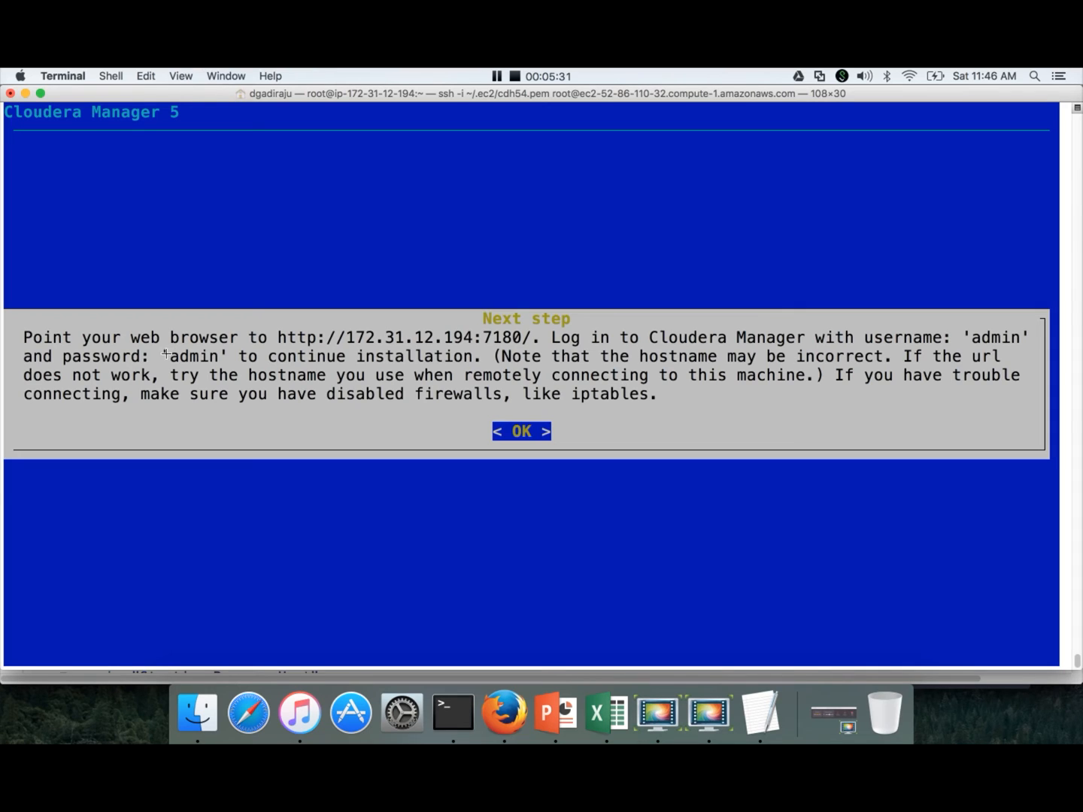
mouse_move(760, 346)
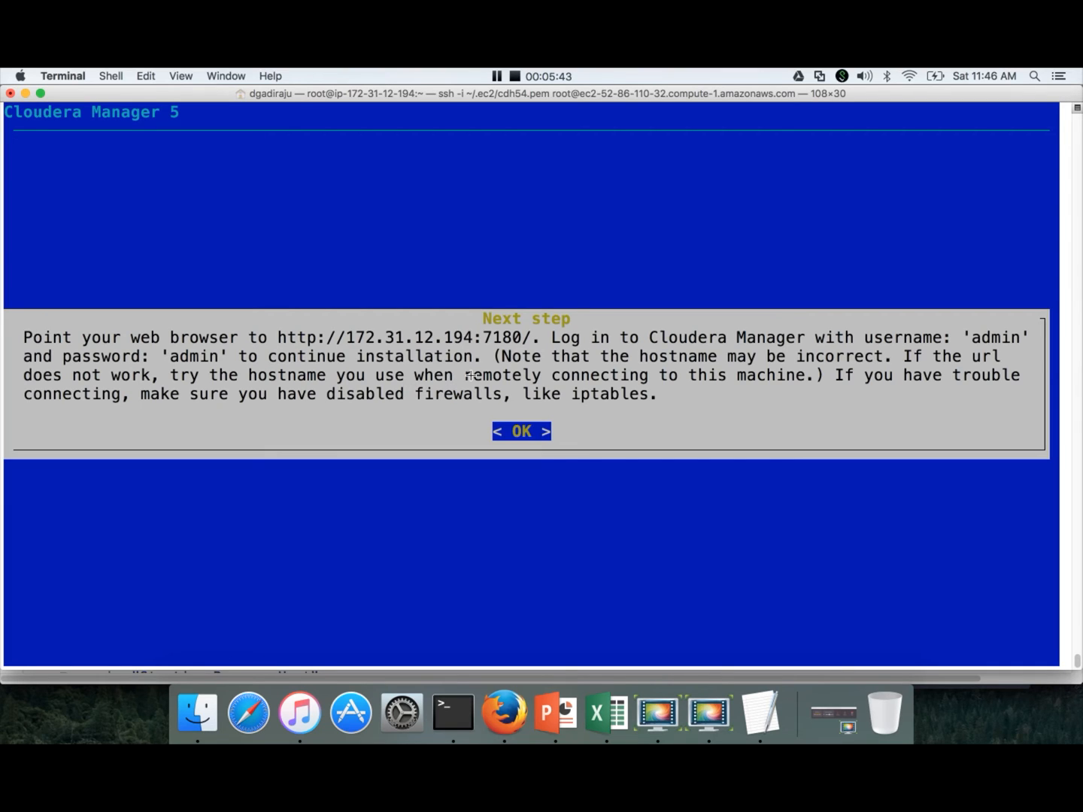
Acknowledge the web login instructions and the 'Installation was successful' message
left_click(520, 431)
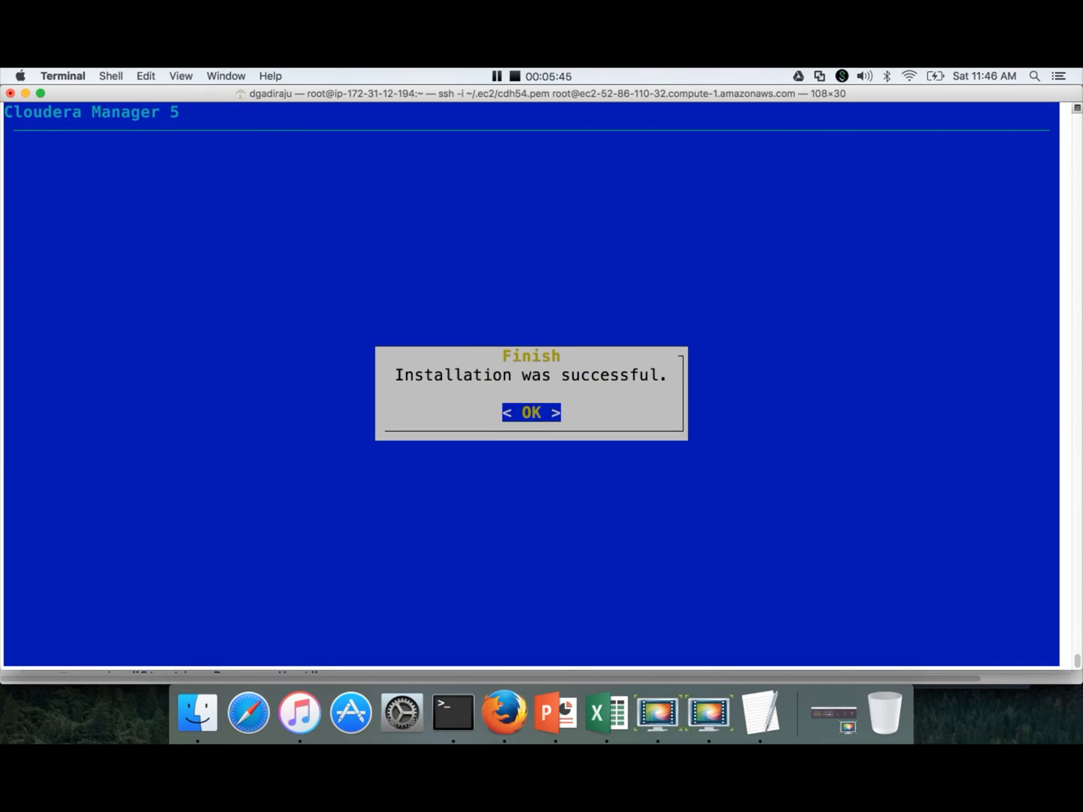
left_click(531, 412)
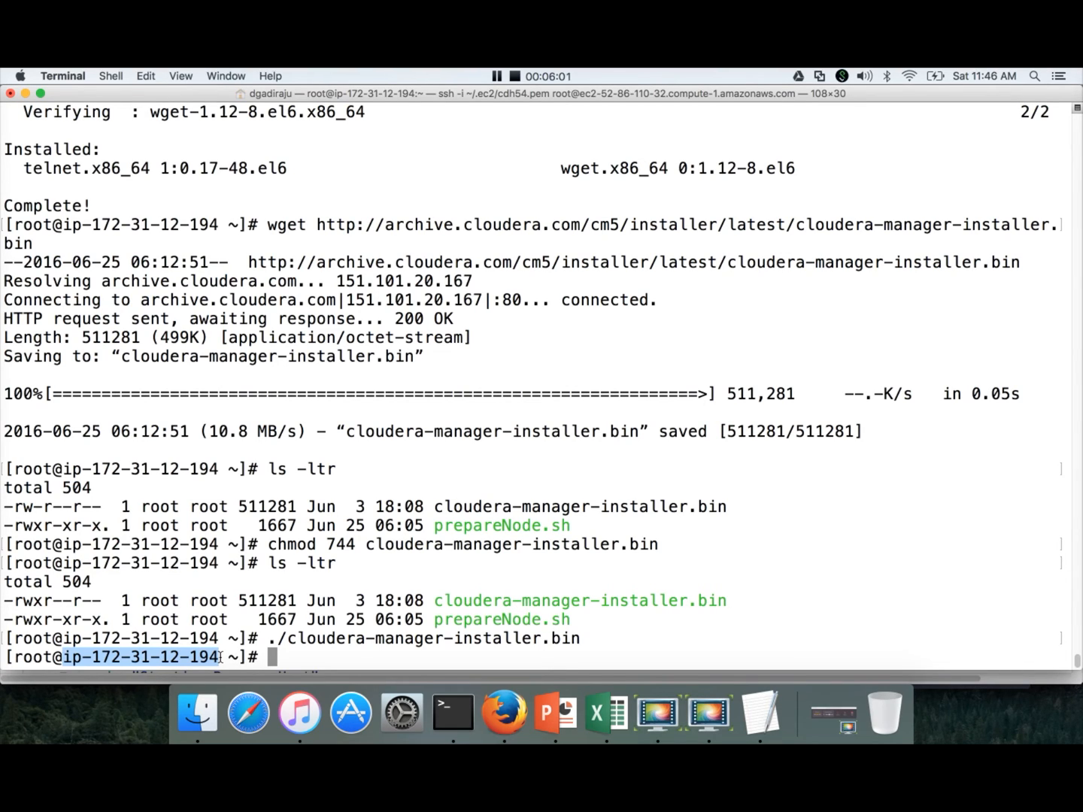
mouse_move(505, 711)
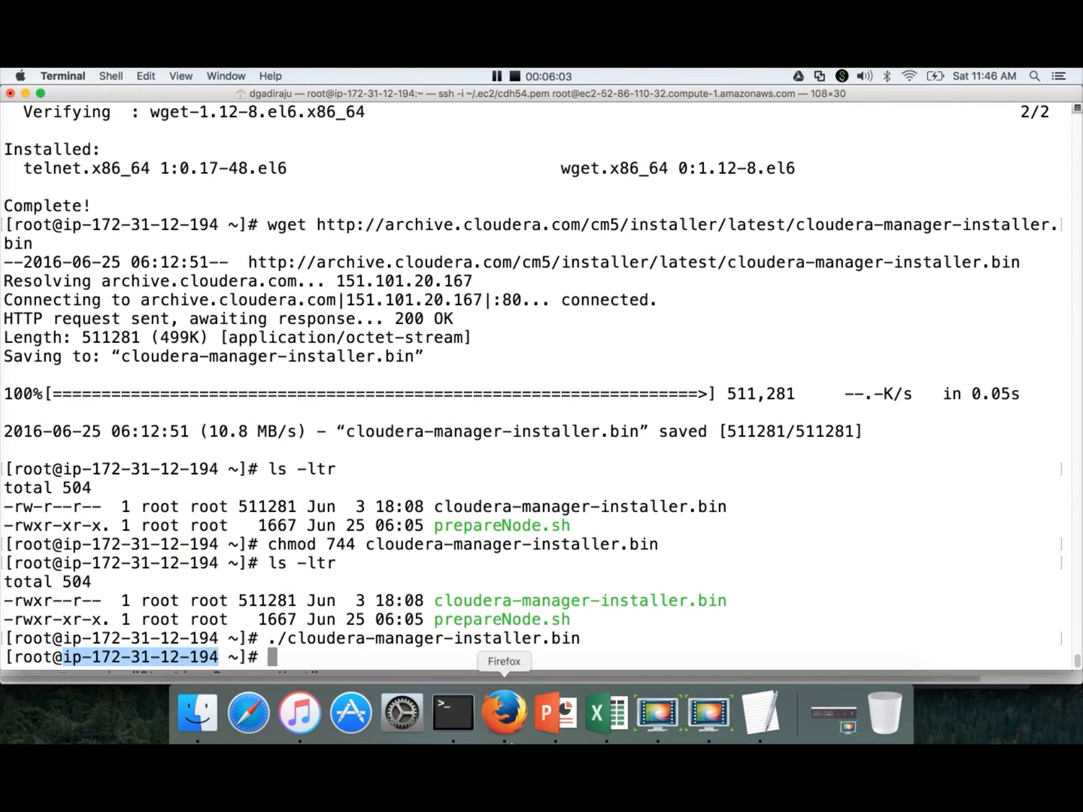
Browse to ec2-52-86-110-32.compute-1.amazonaws.com:7180 in a new tab, which fails to connect
left_click(503, 713)
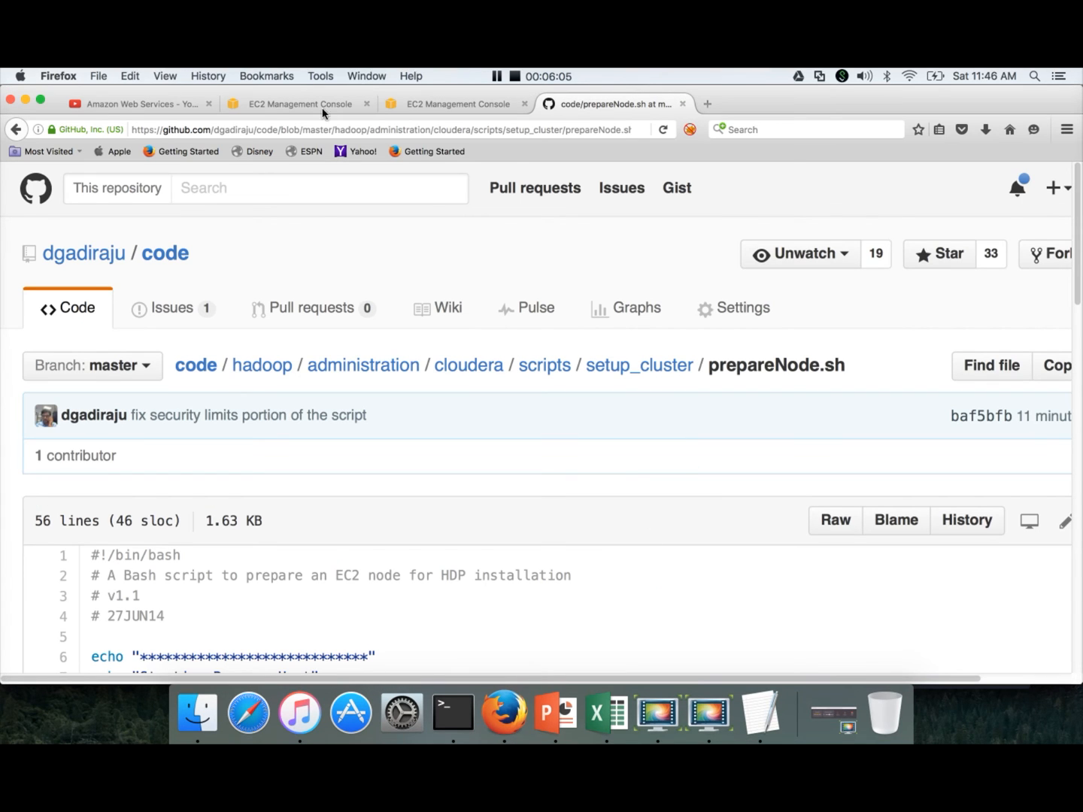
left_click(300, 104)
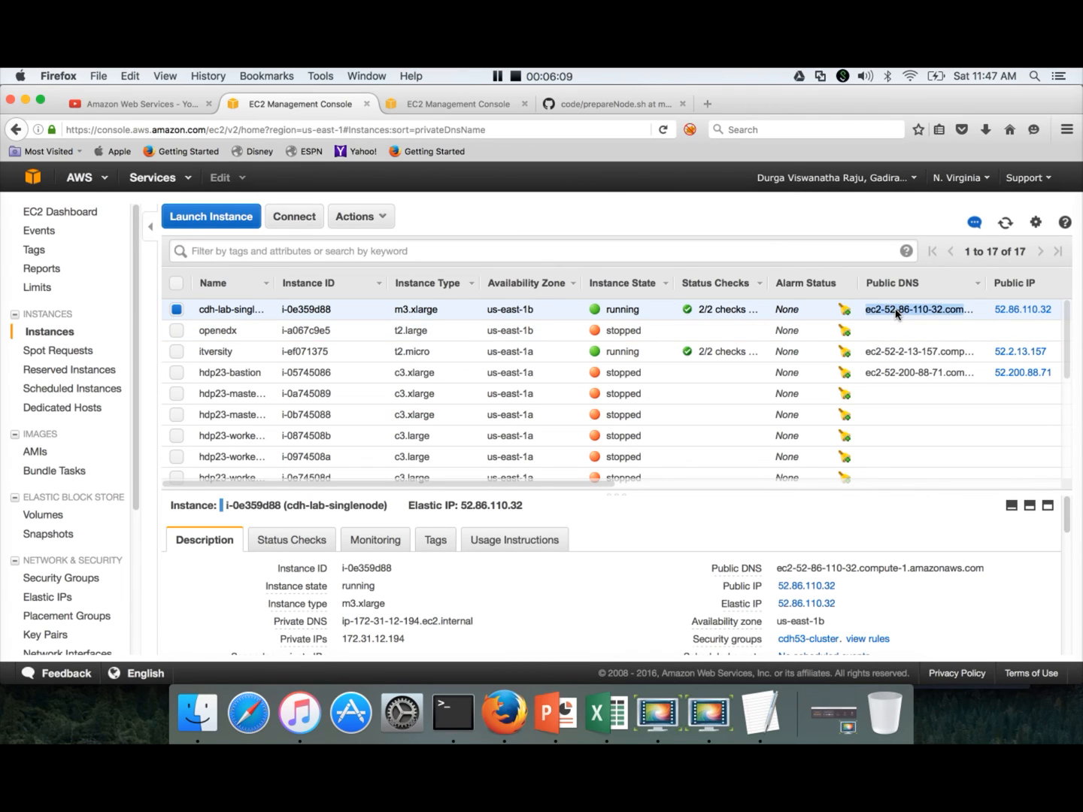
left_click(758, 103)
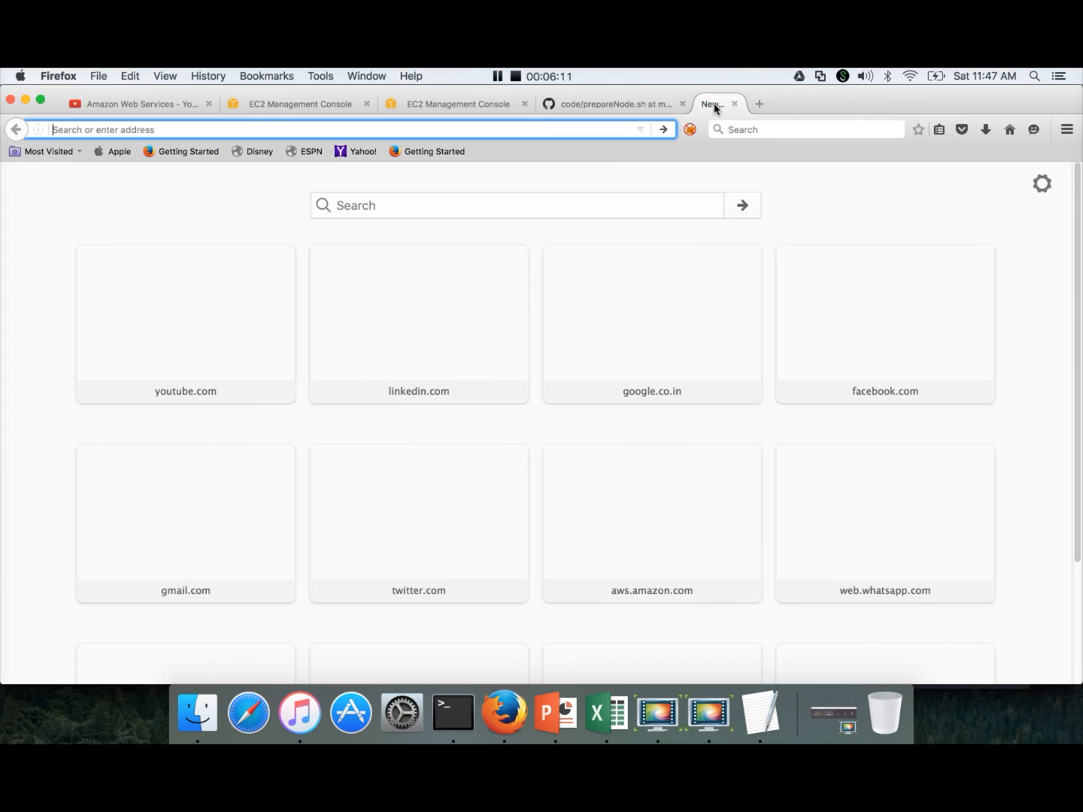
type("ec2-52-86-110-32.compute-1.amazonaws.com")
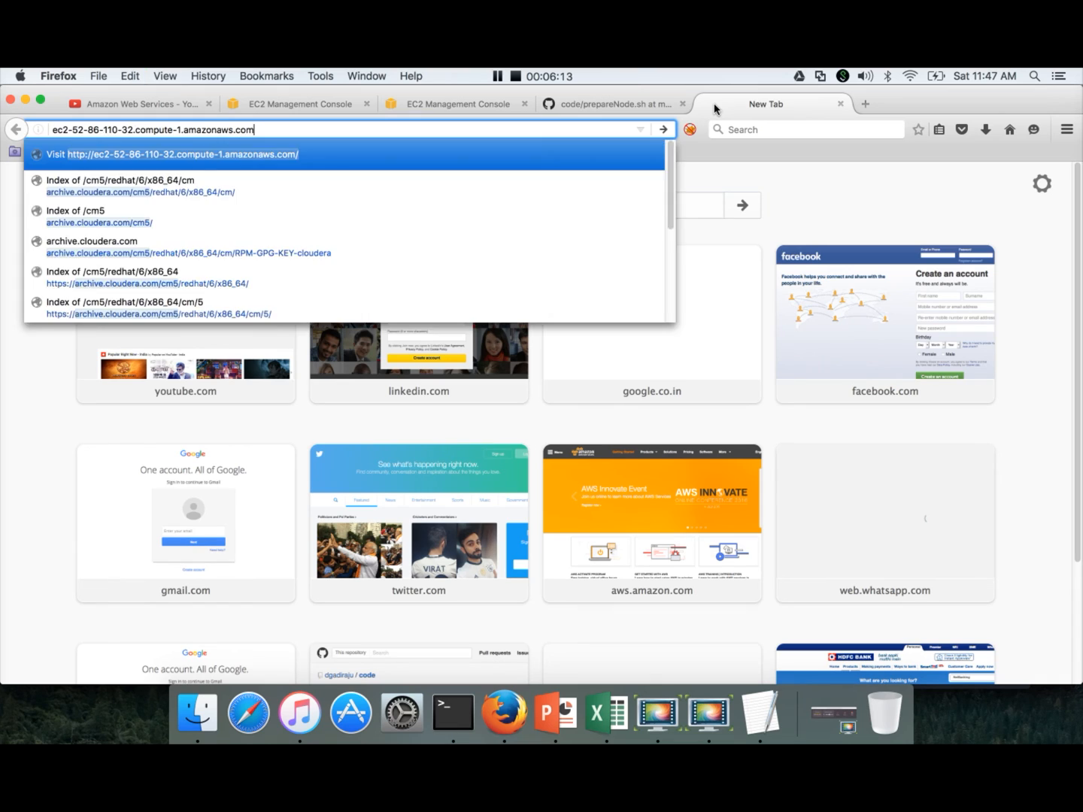
type(":7180")
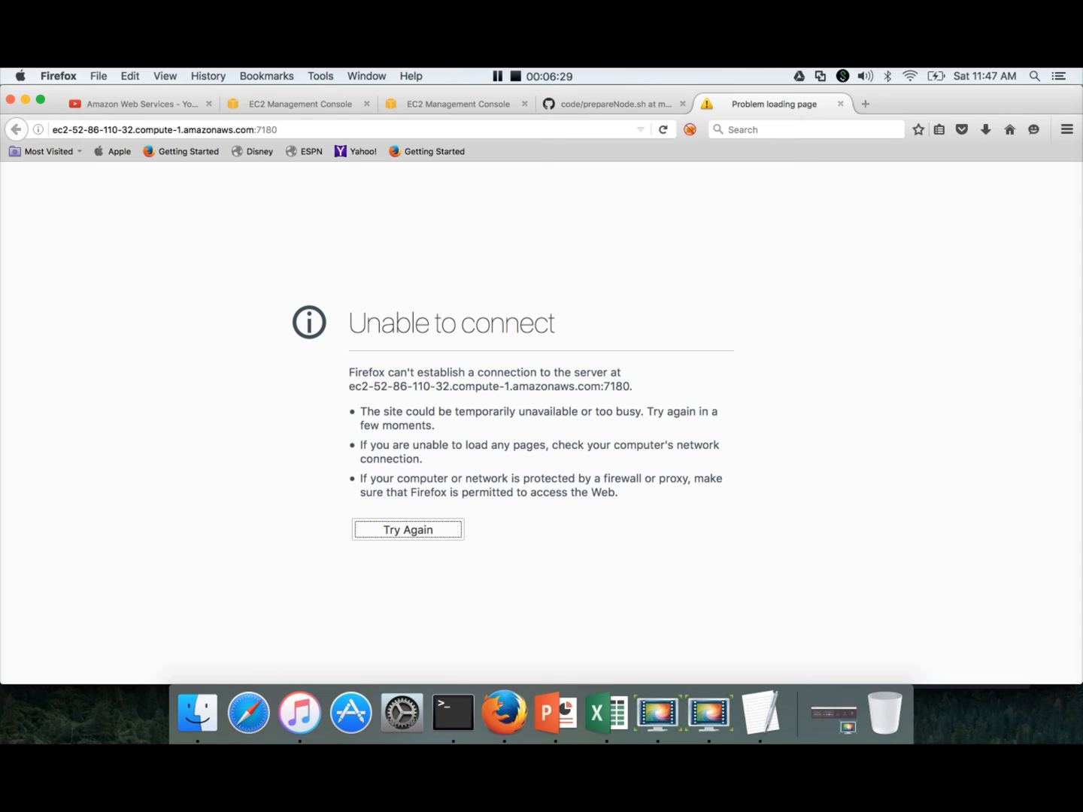
mouse_move(619, 121)
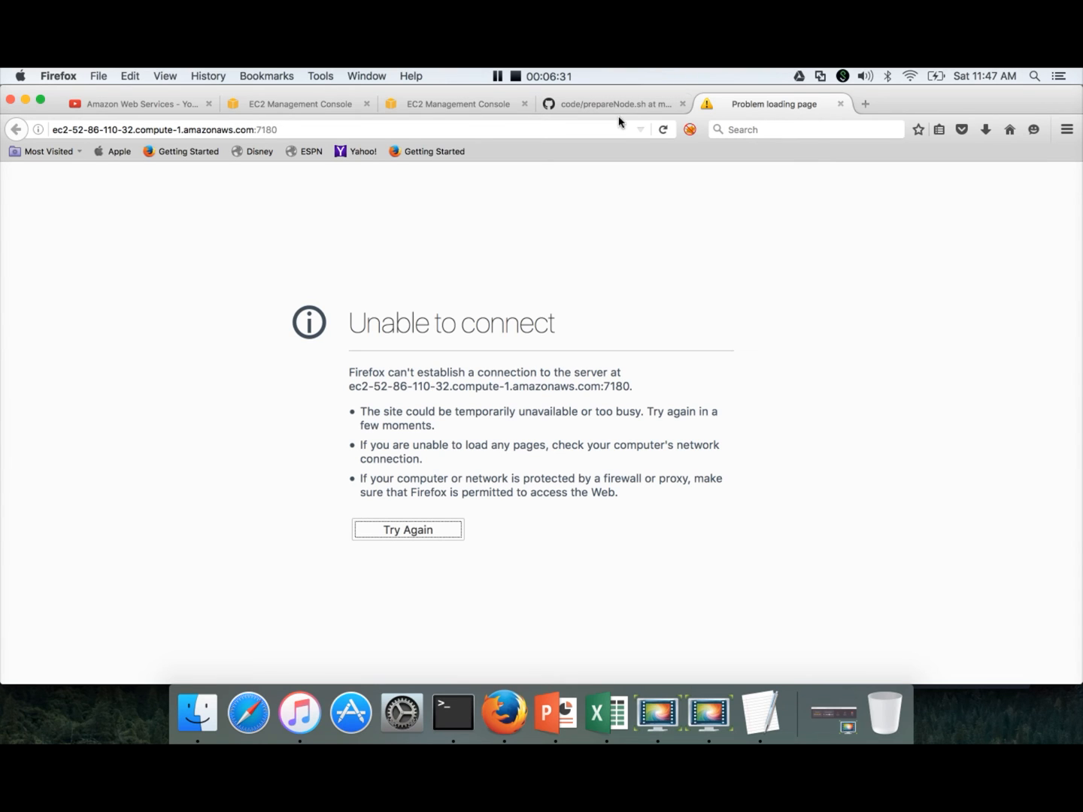
left_click(452, 712)
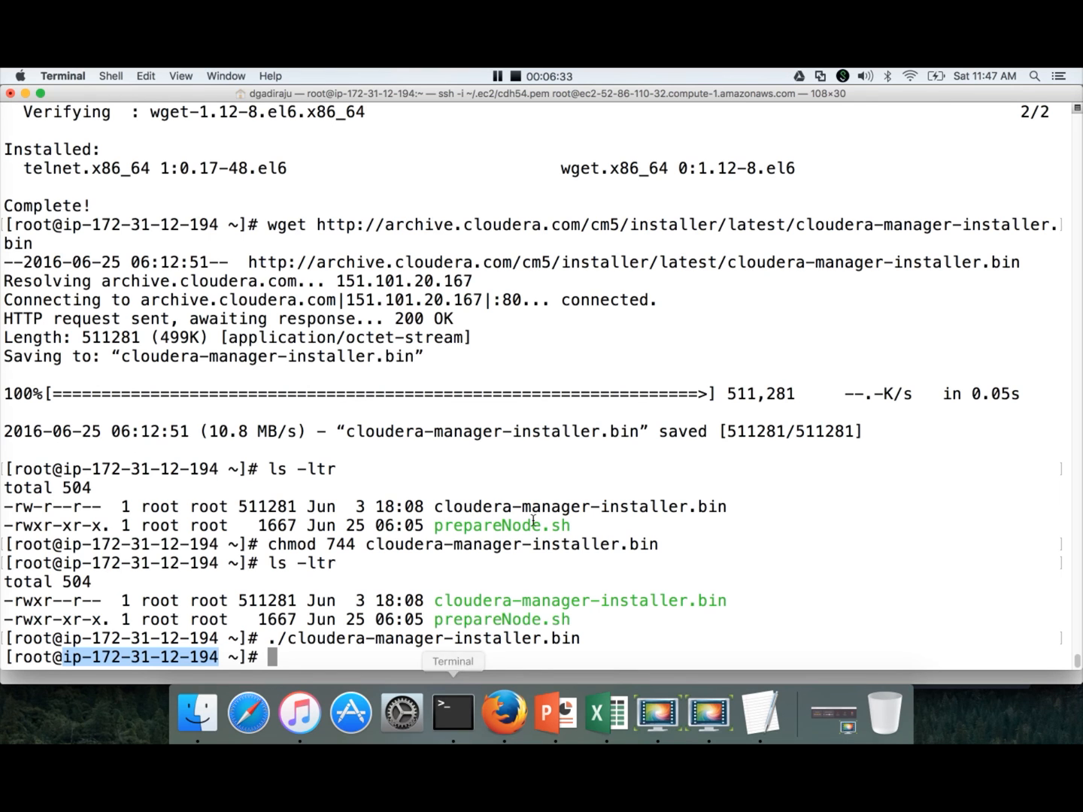
Run telnet localhost 7180 on the node, confirming the server accepts connections, then exit
type("telnet l")
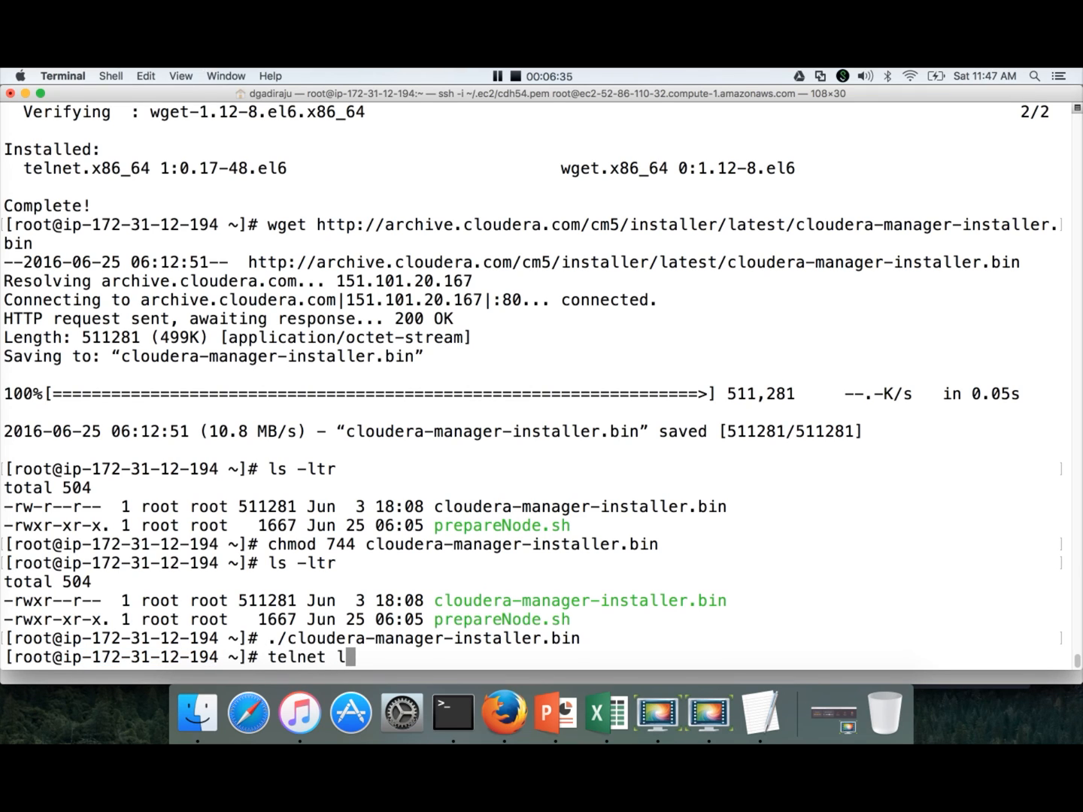
type("oclahost")
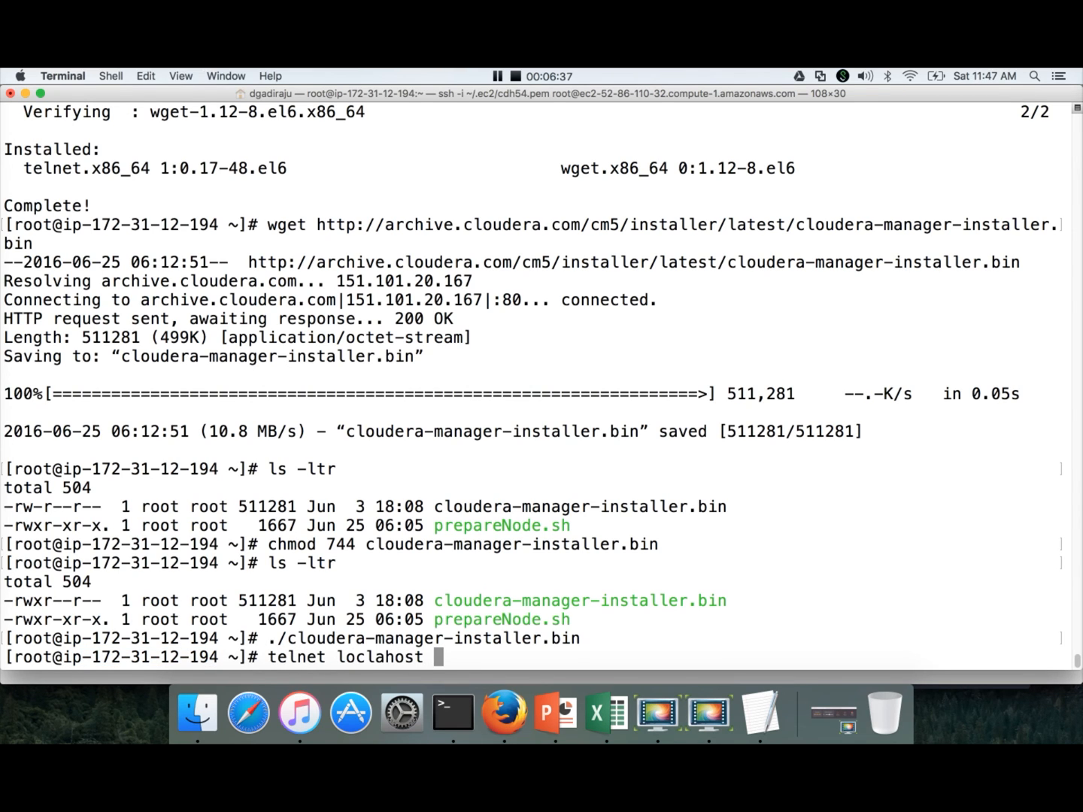
key("Return")
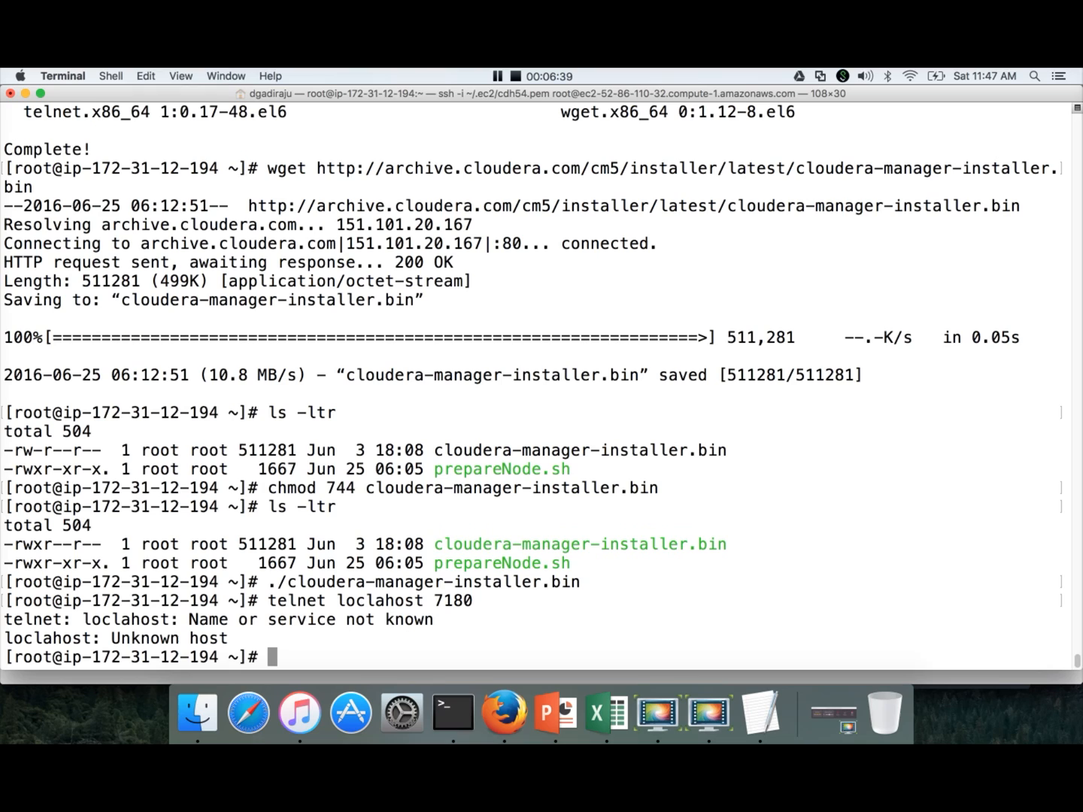
type("telnet loclahost 7180")
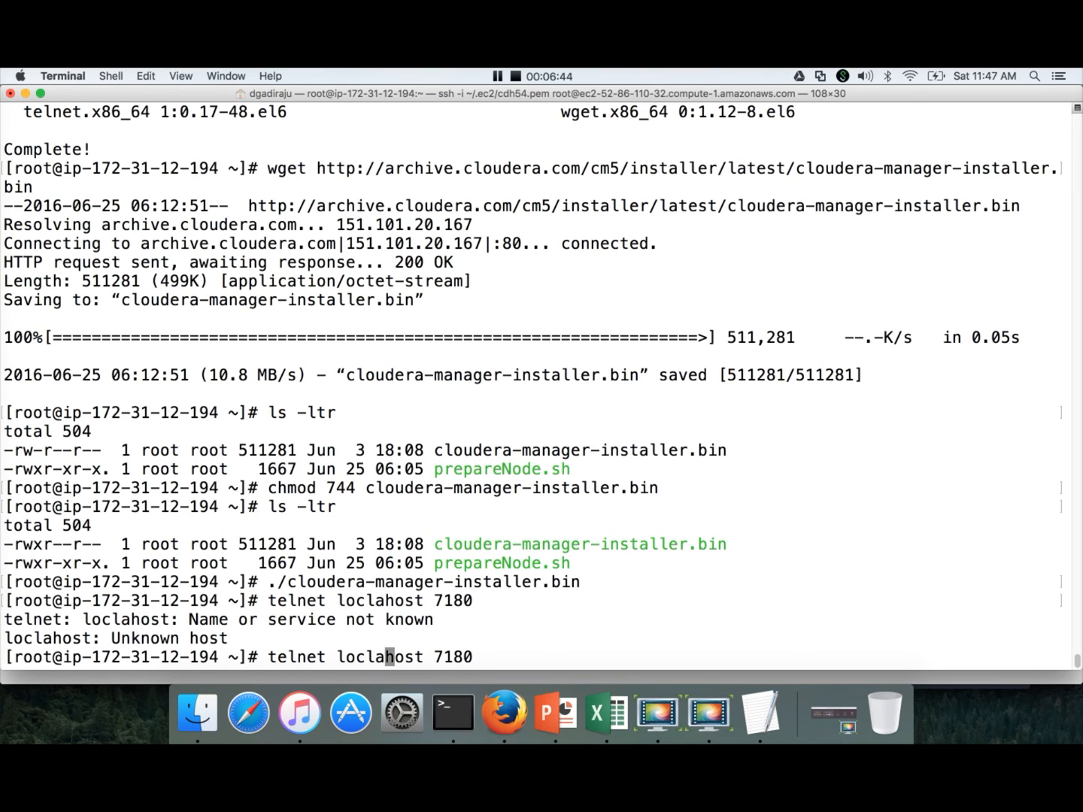
key("Return")
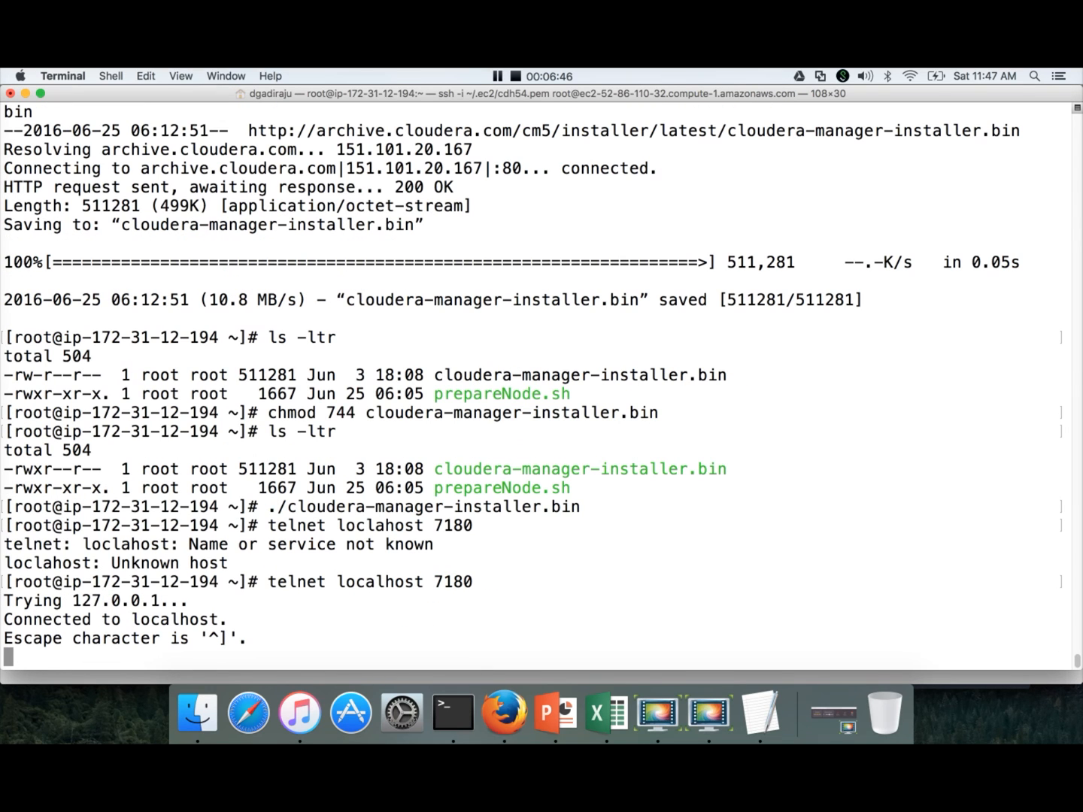
type("exit")
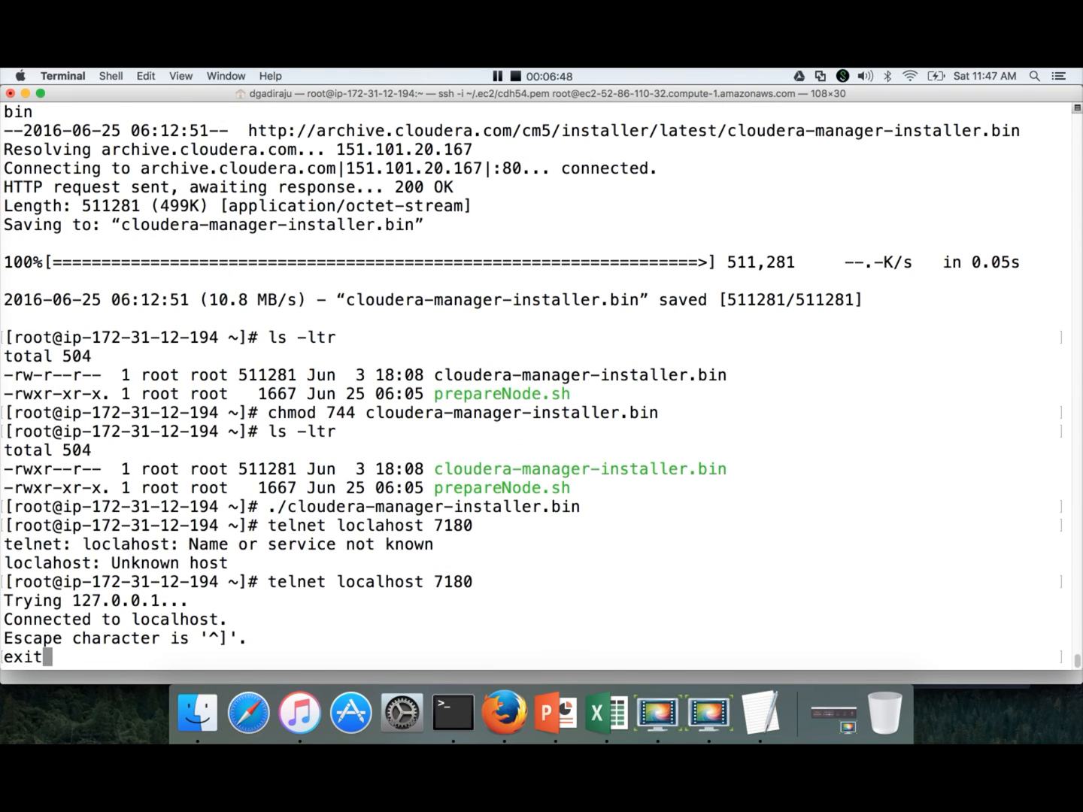
left_click(504, 712)
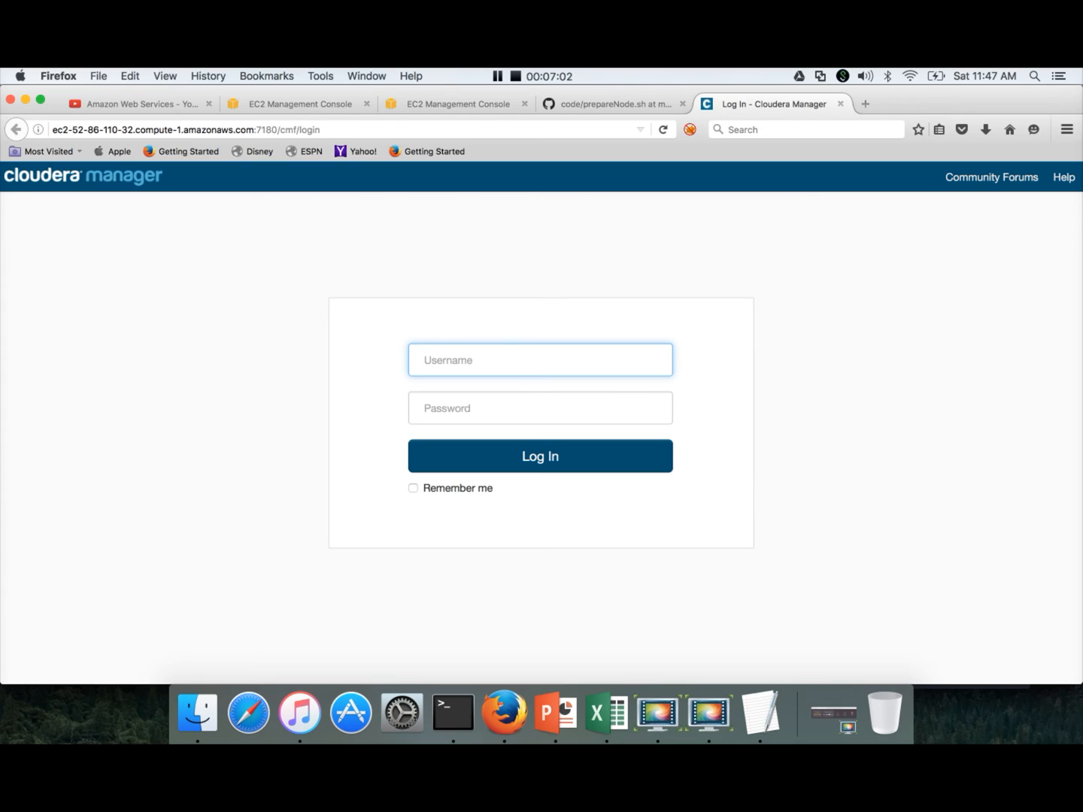
mouse_move(527, 185)
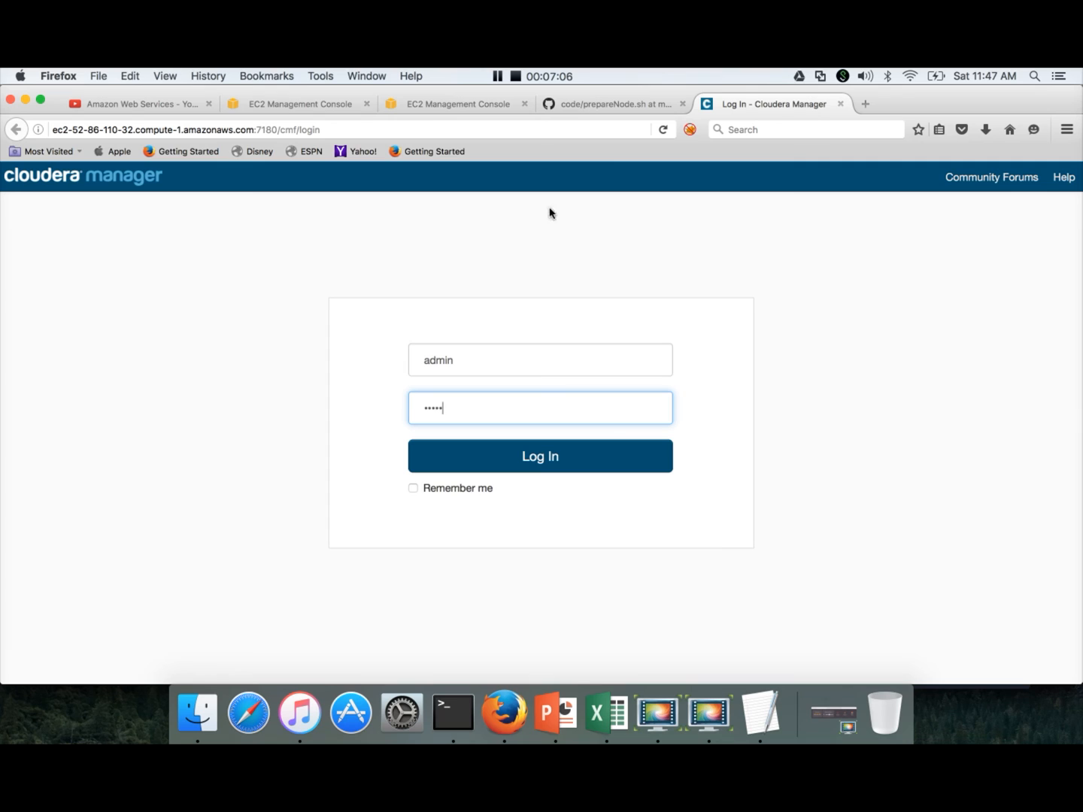
left_click(539, 456)
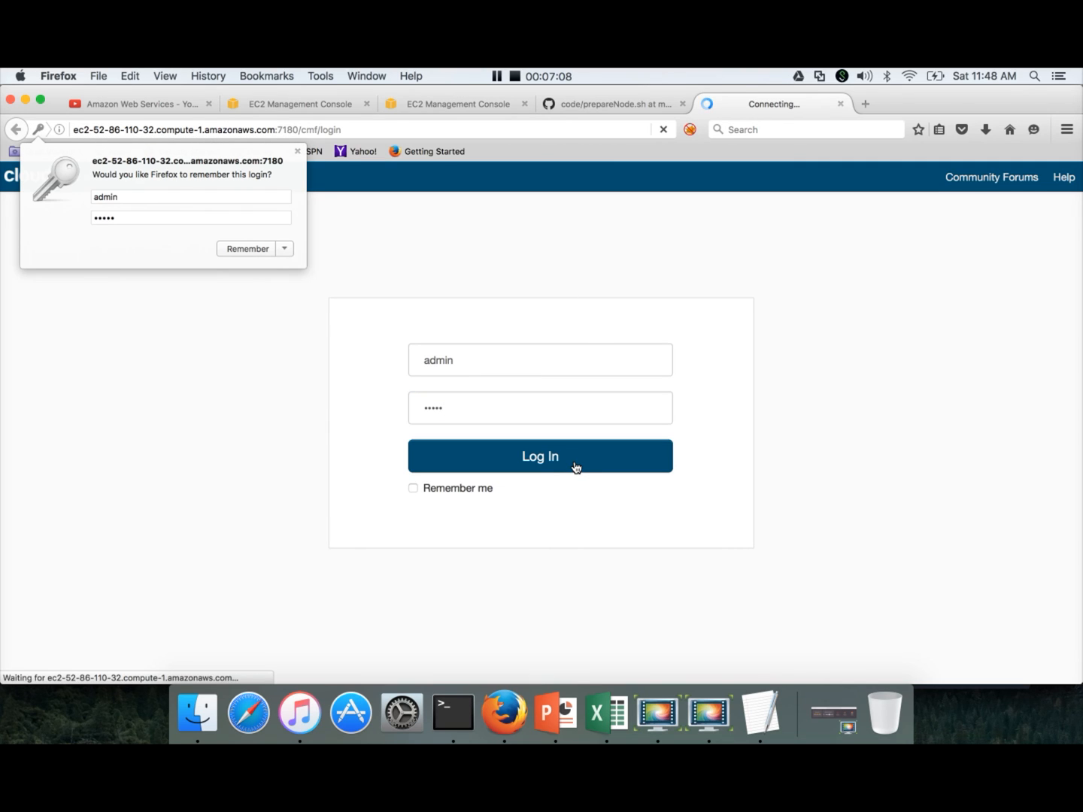
left_click(539, 456)
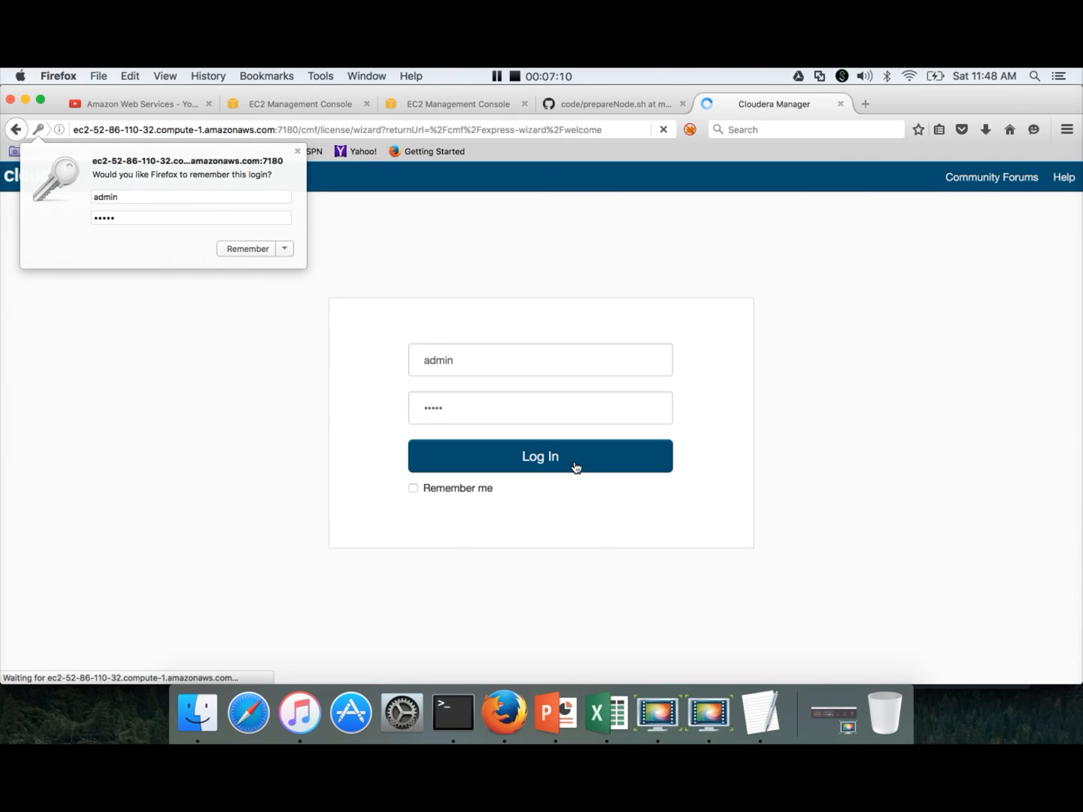
left_click(540, 456)
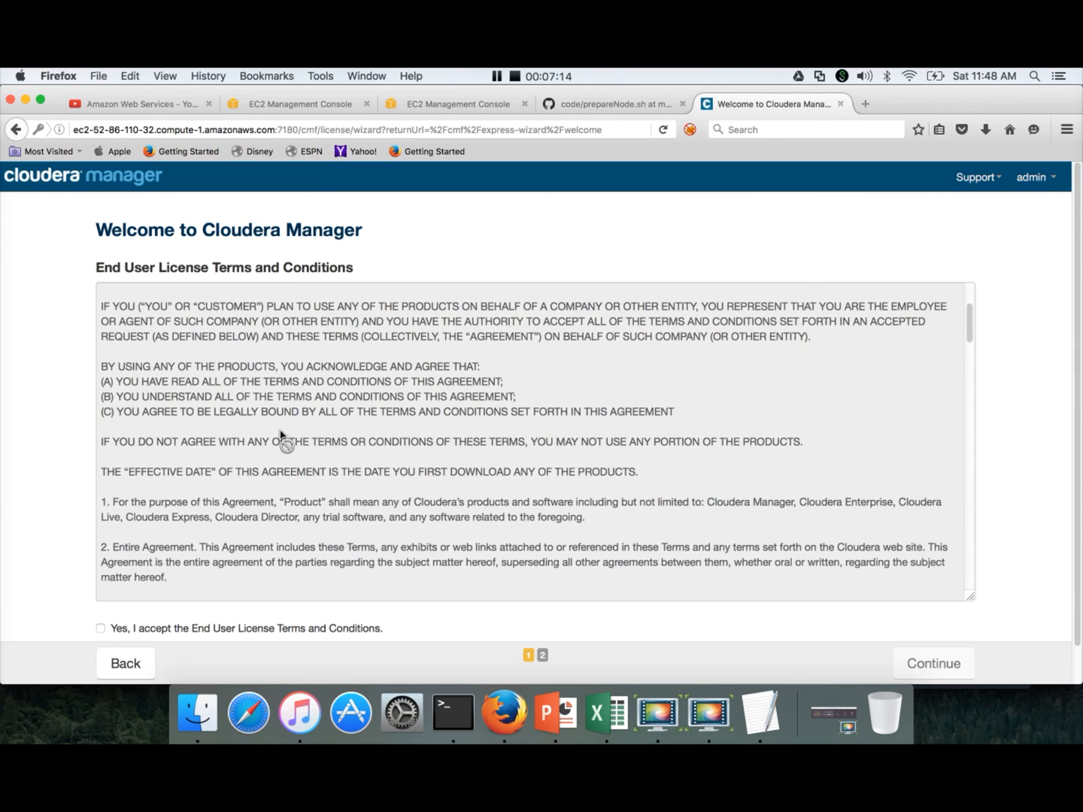
scroll("down", 3)
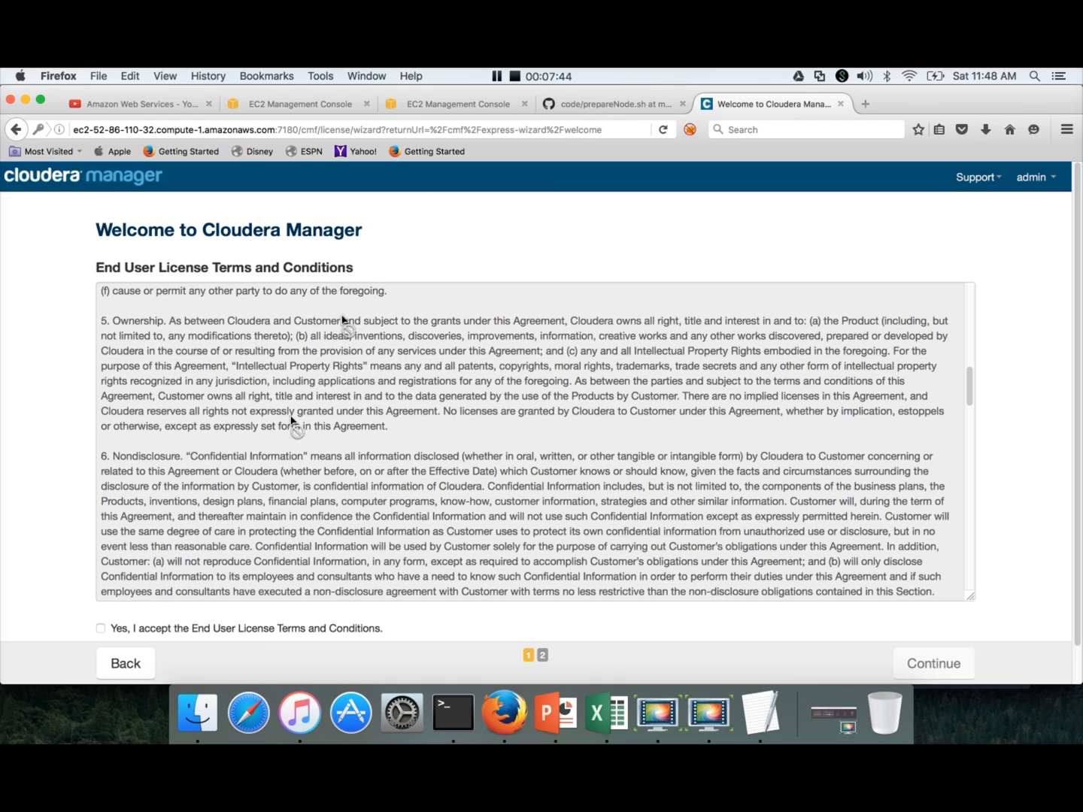
mouse_move(487, 120)
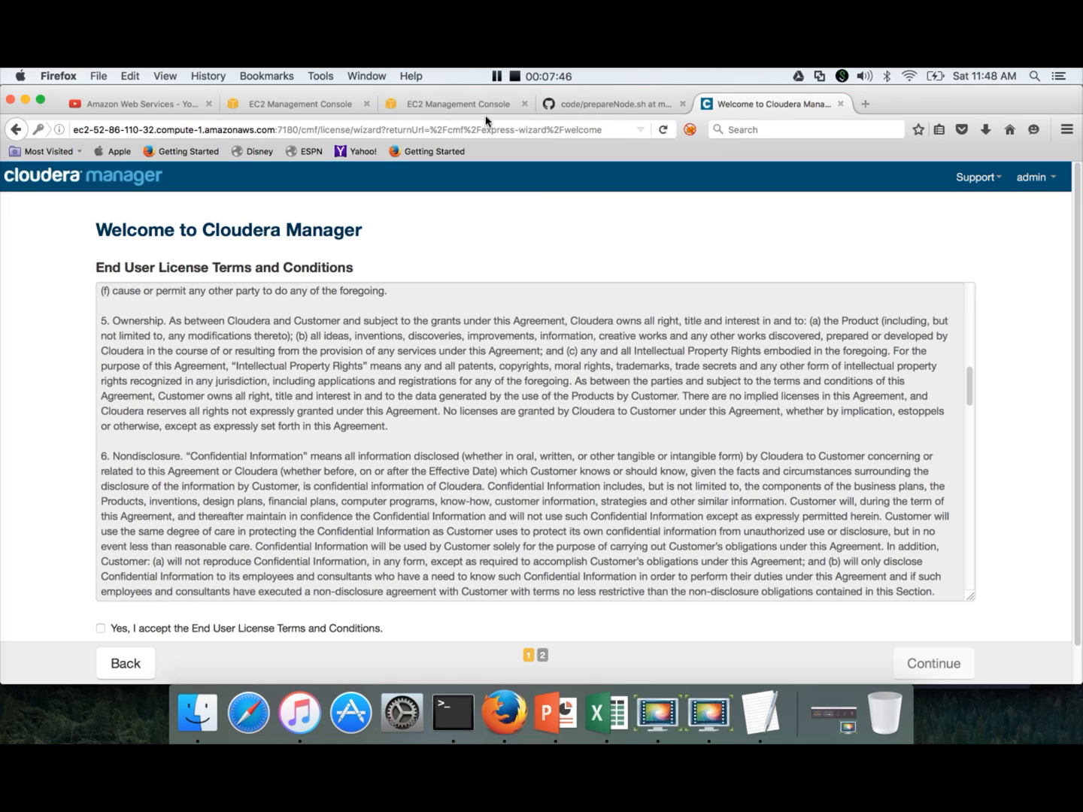